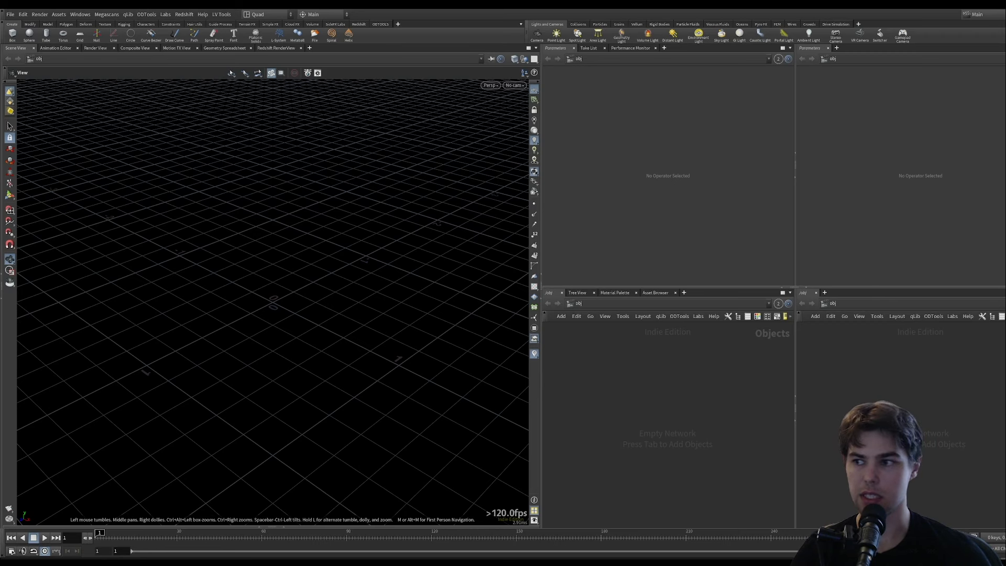
mouse_move(734, 240)
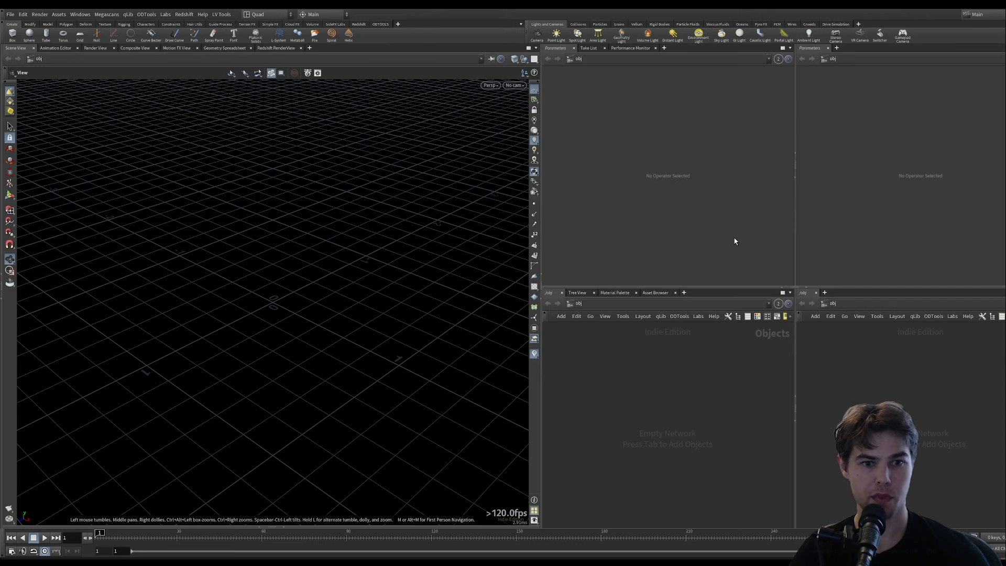
mouse_move(181, 75)
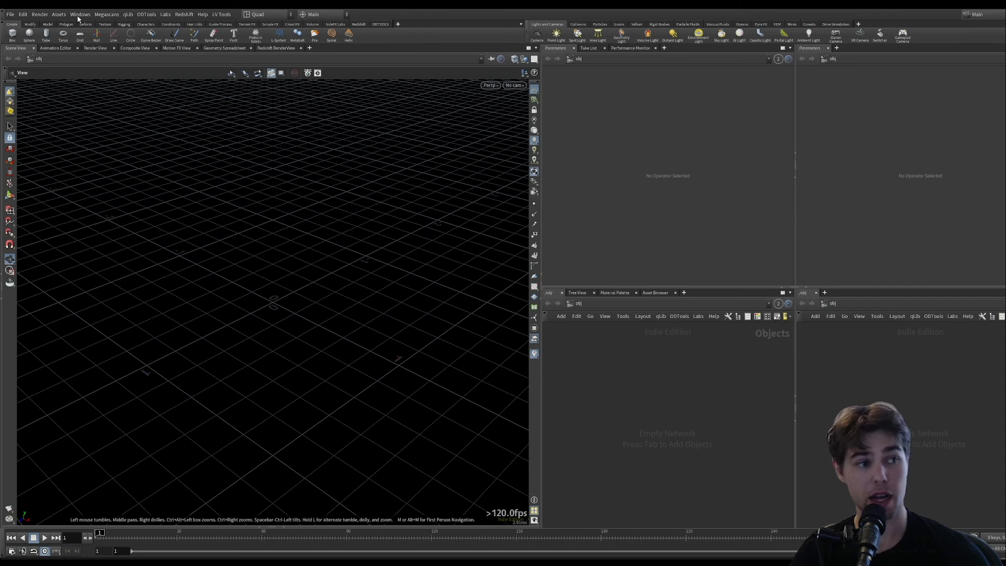
- Open and close a floating render view panel, then split the viewport left/right
click(80, 14)
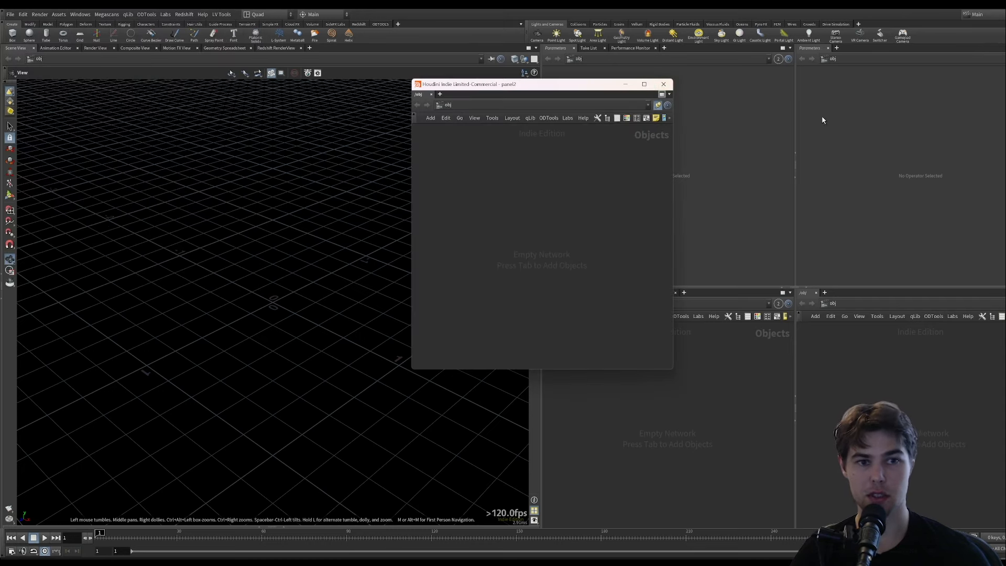
mouse_move(684, 313)
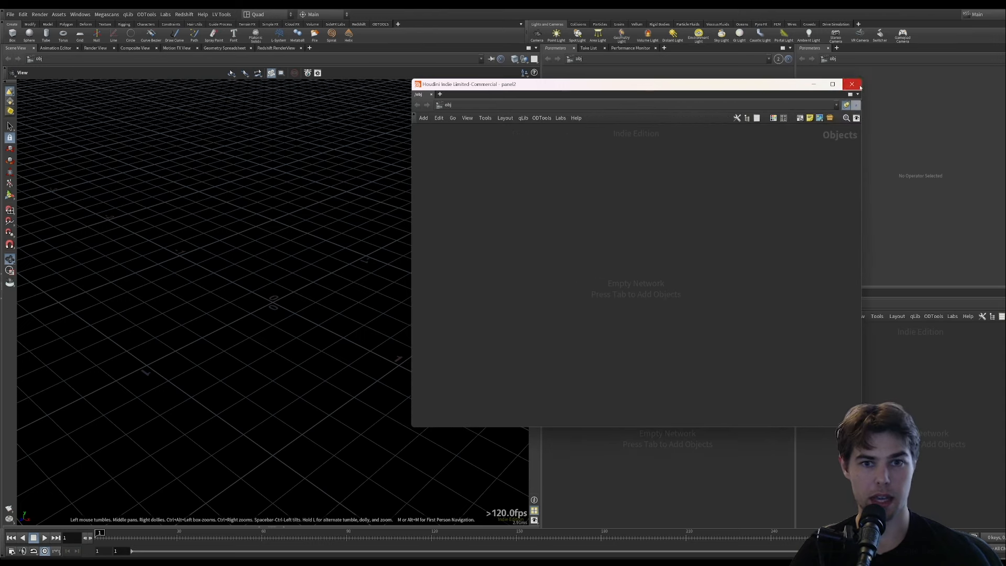
click(857, 94)
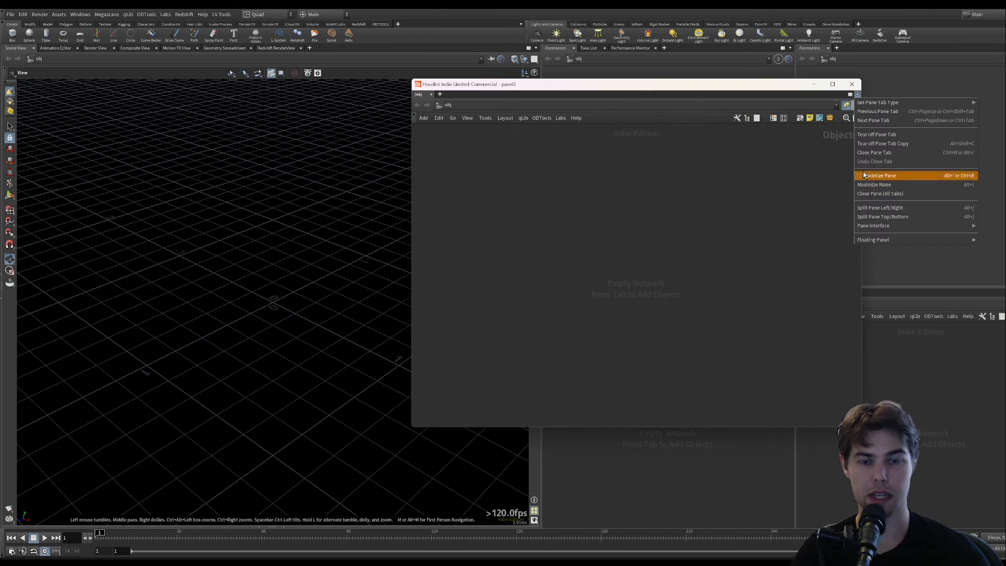
mouse_move(879, 175)
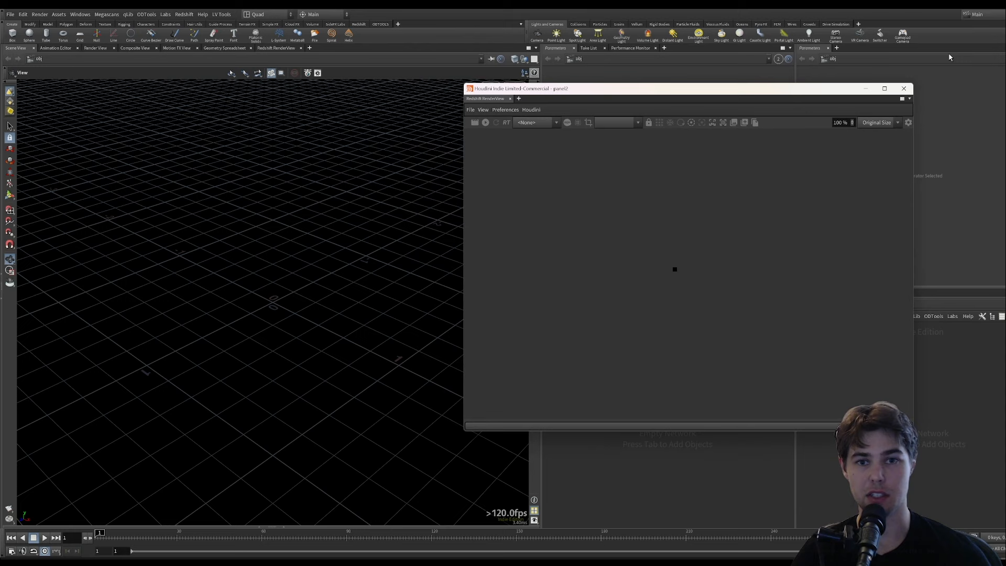
click(908, 98)
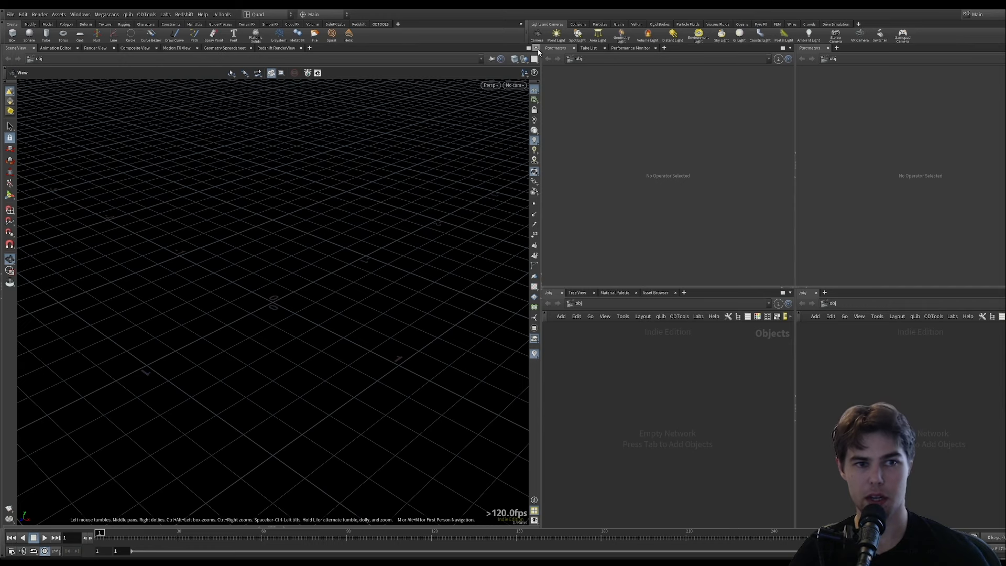
click(534, 48)
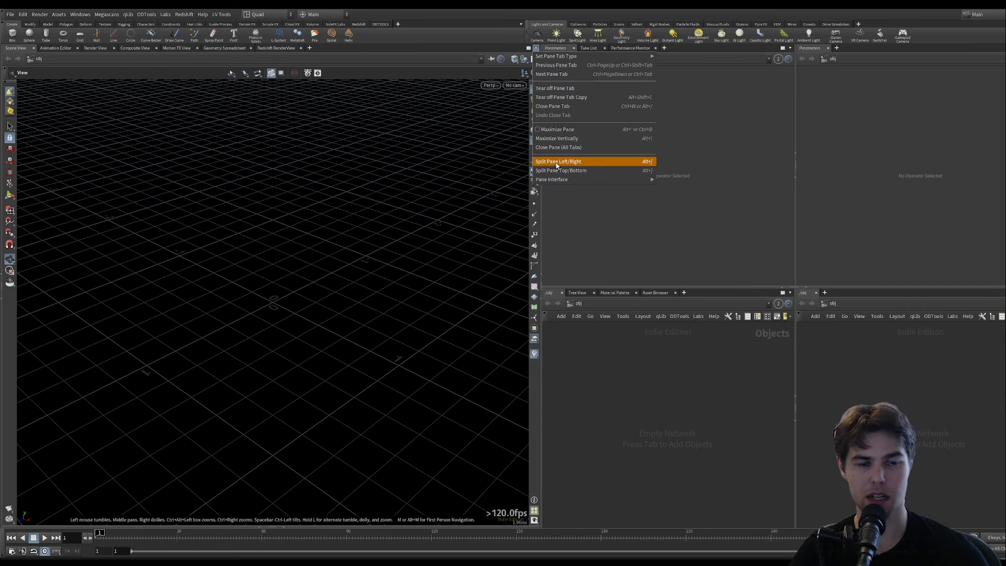
click(557, 161)
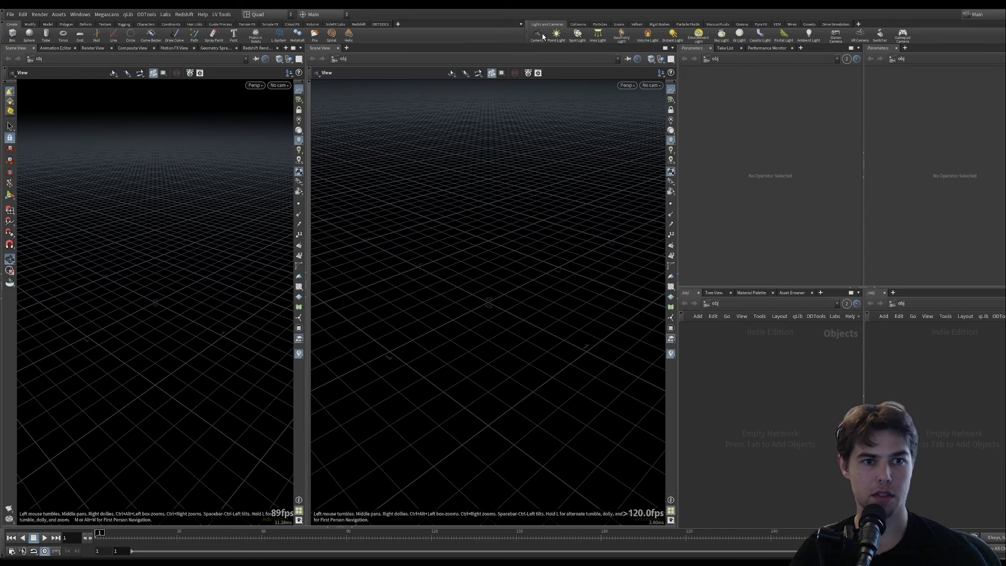
- Create camera cam1, select it, and look through cam1 in the viewport
click(536, 35)
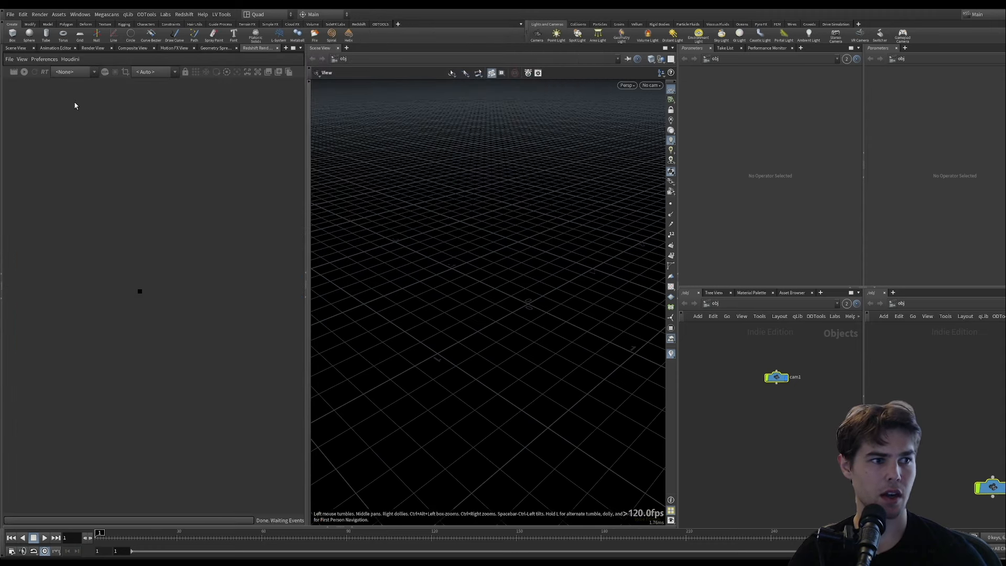
mouse_move(741, 404)
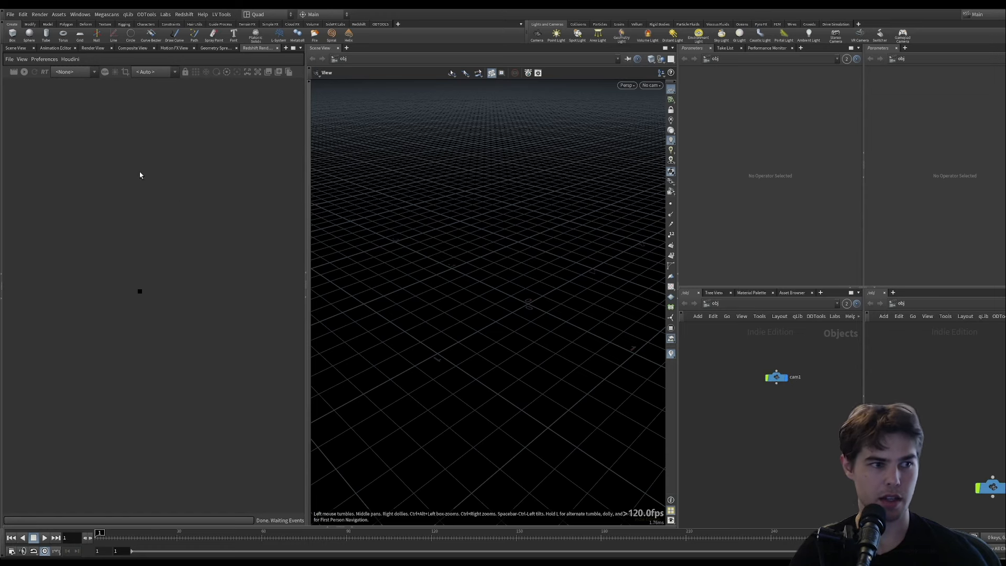
mouse_move(775, 379)
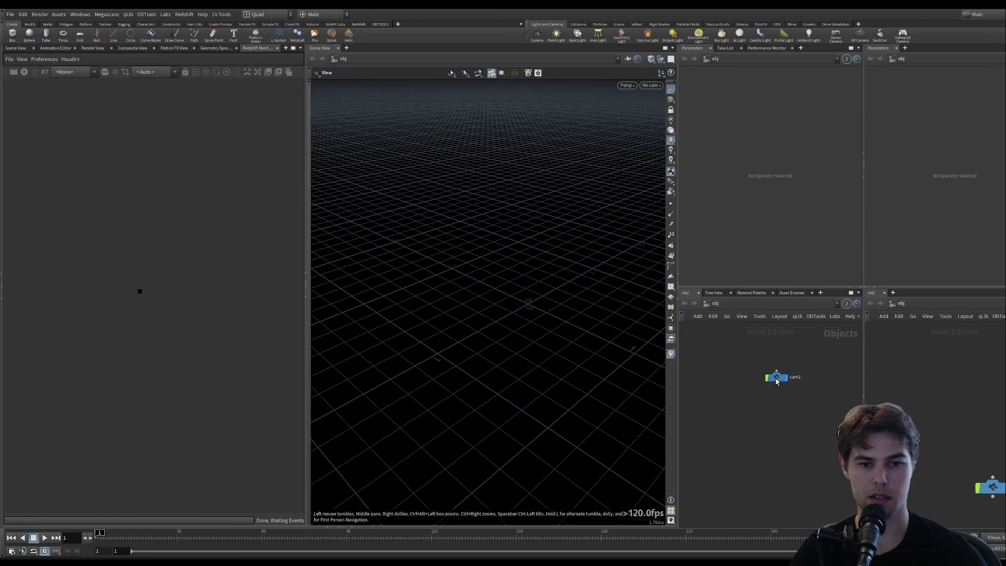
click(777, 376)
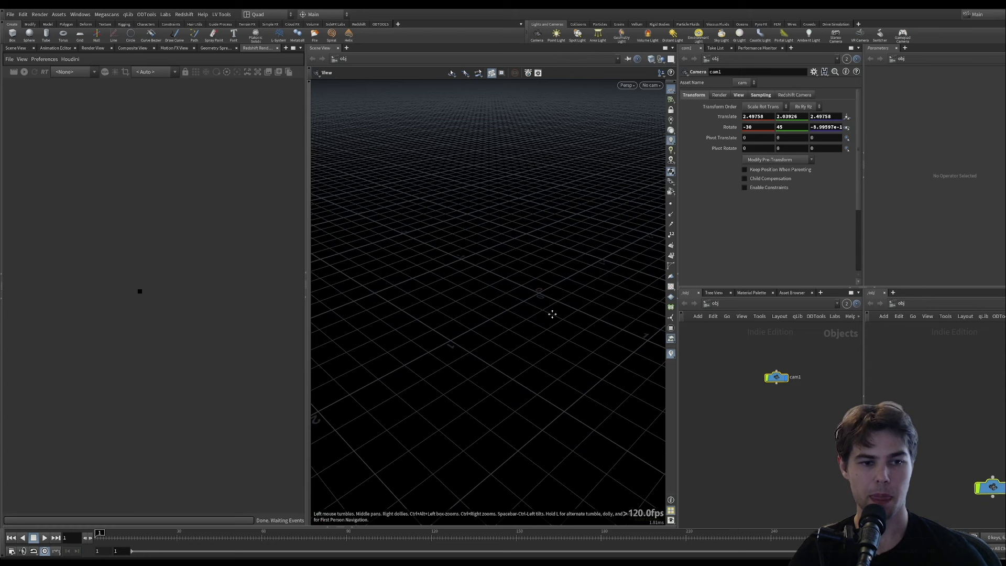
click(651, 85)
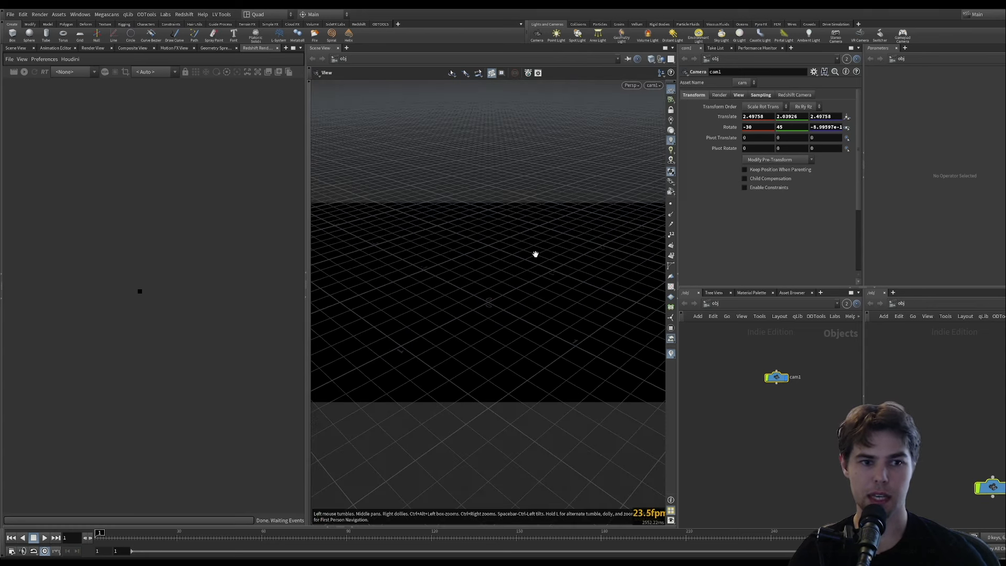
mouse_move(671, 88)
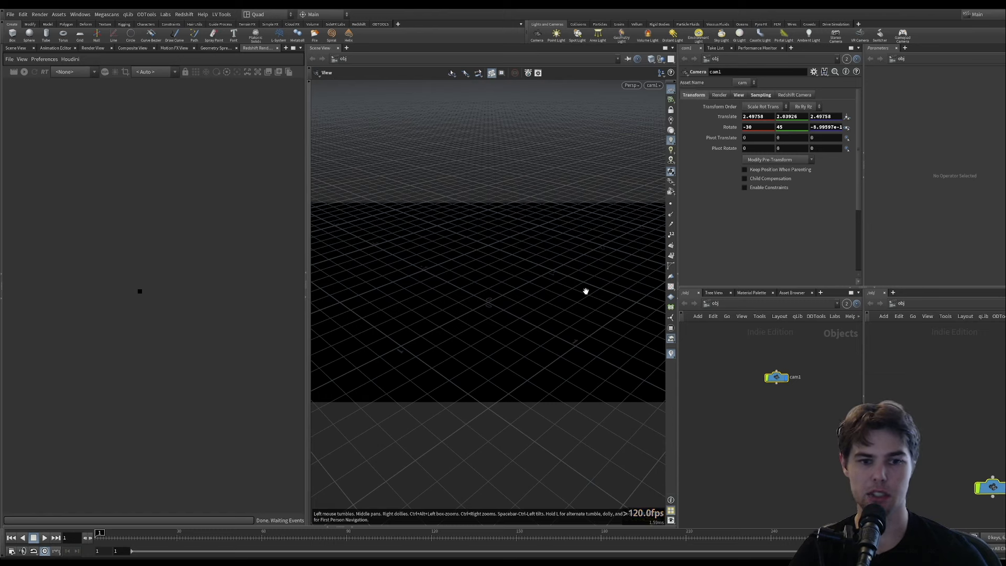
mouse_move(513, 279)
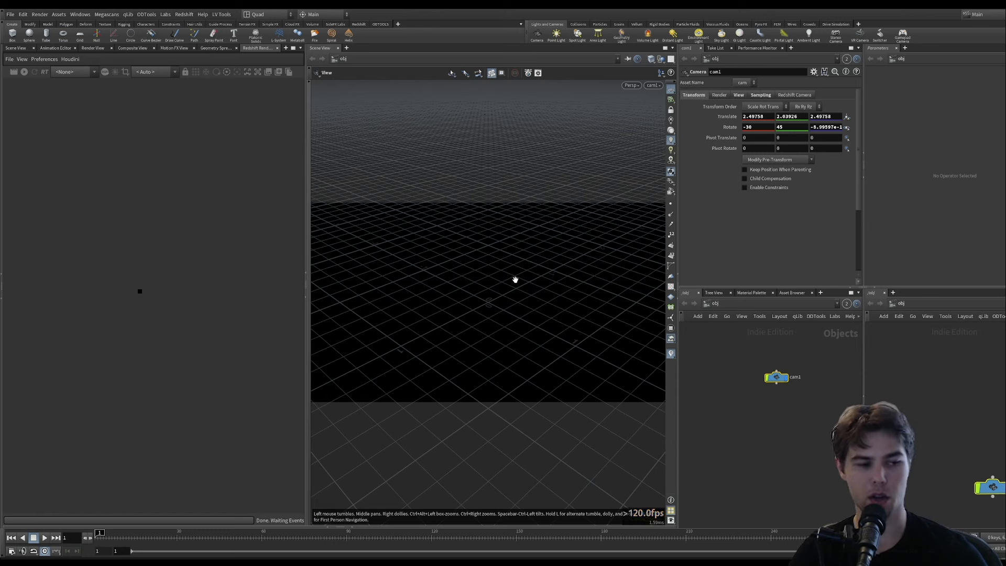
mouse_move(488, 284)
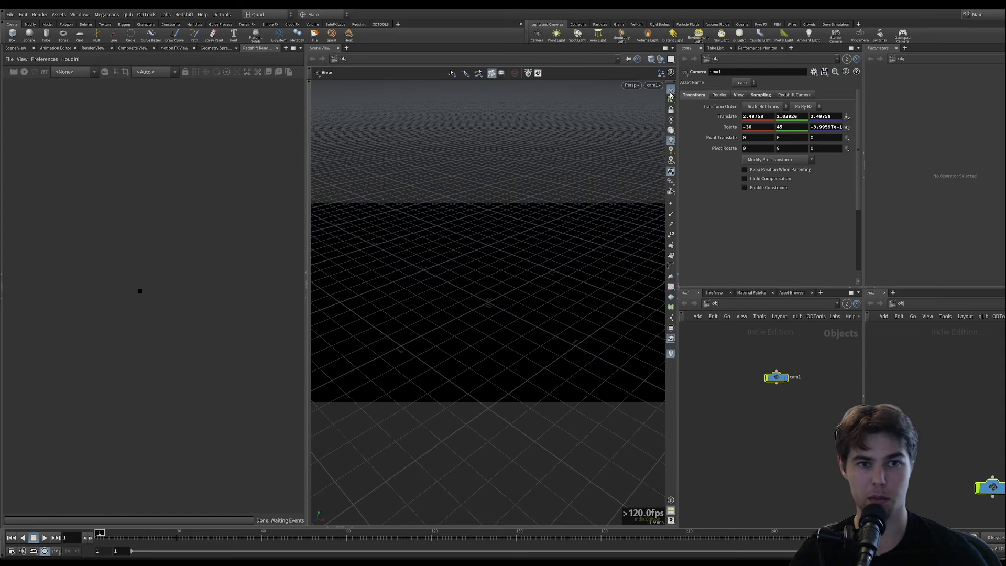
click(670, 90)
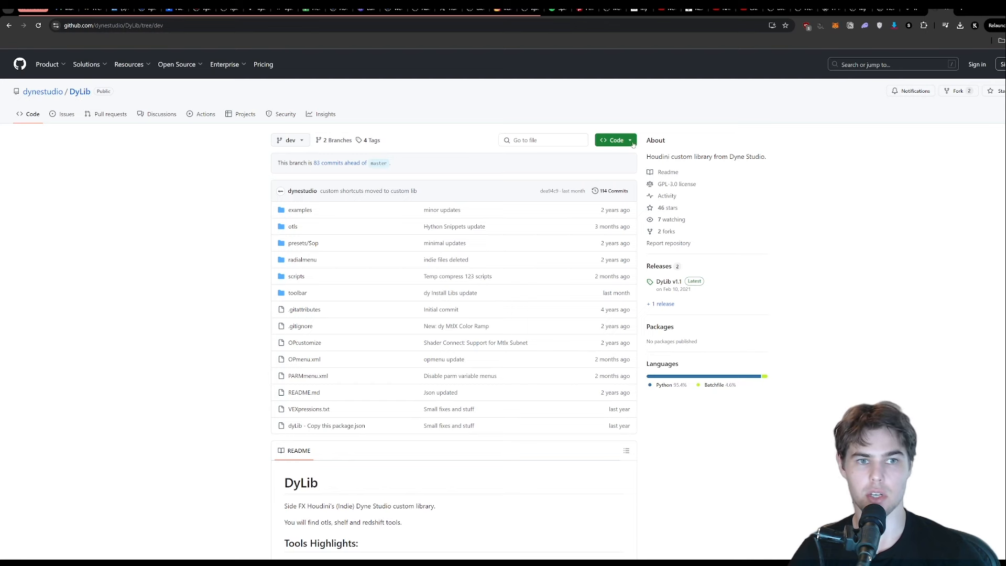
mouse_move(584, 128)
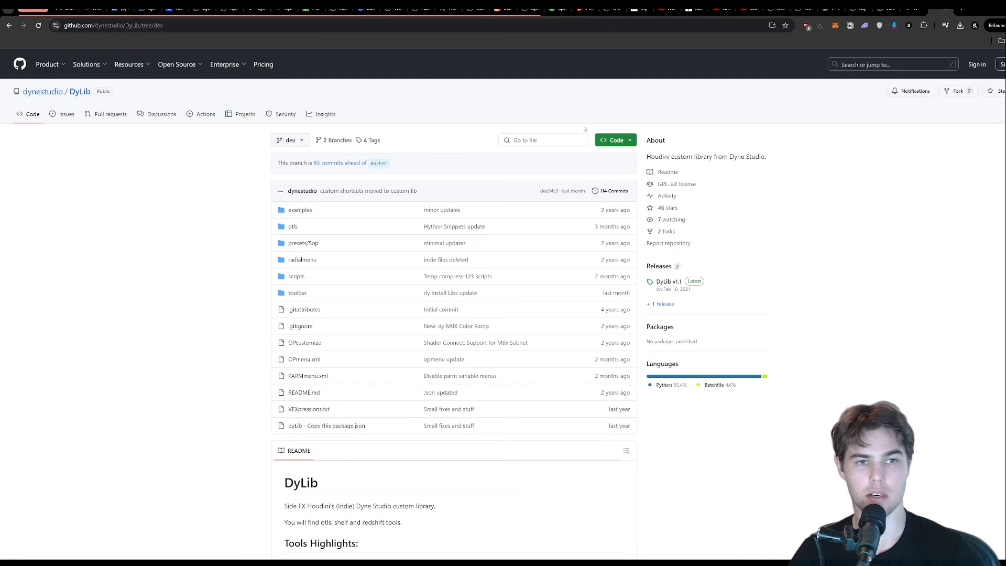
- Show the DyLib repository's Code menu with the Download ZIP option
click(614, 139)
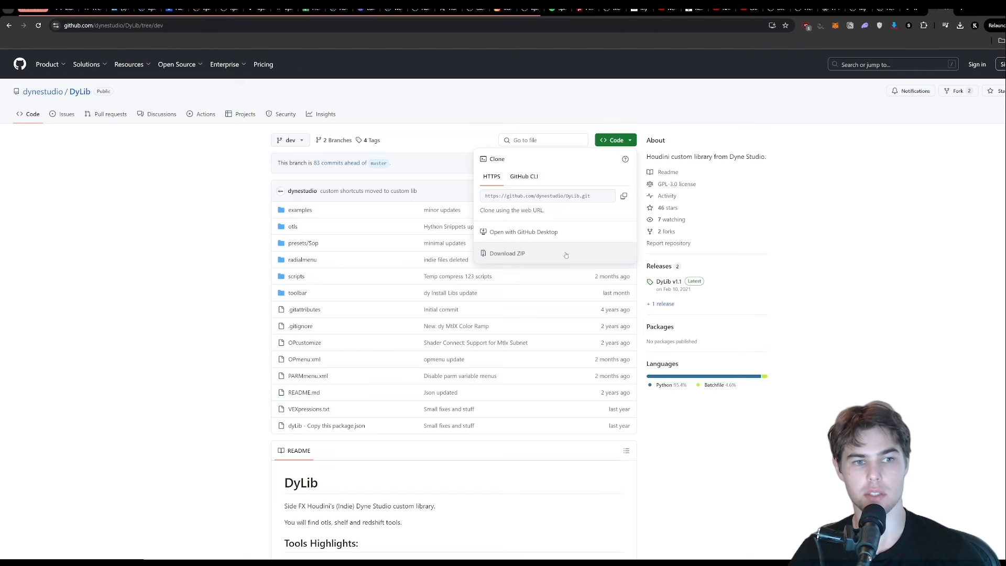
mouse_move(523, 246)
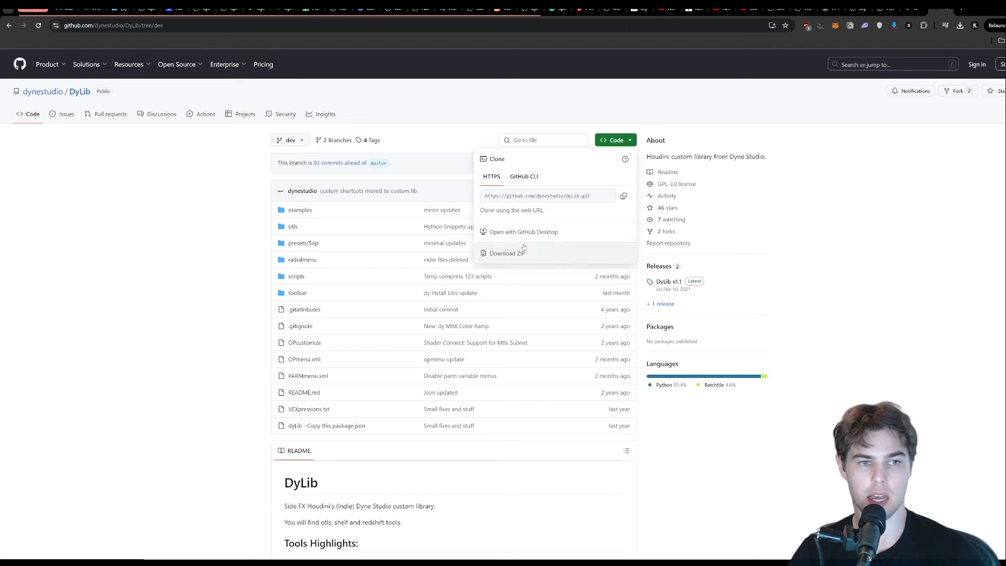
mouse_move(859, 213)
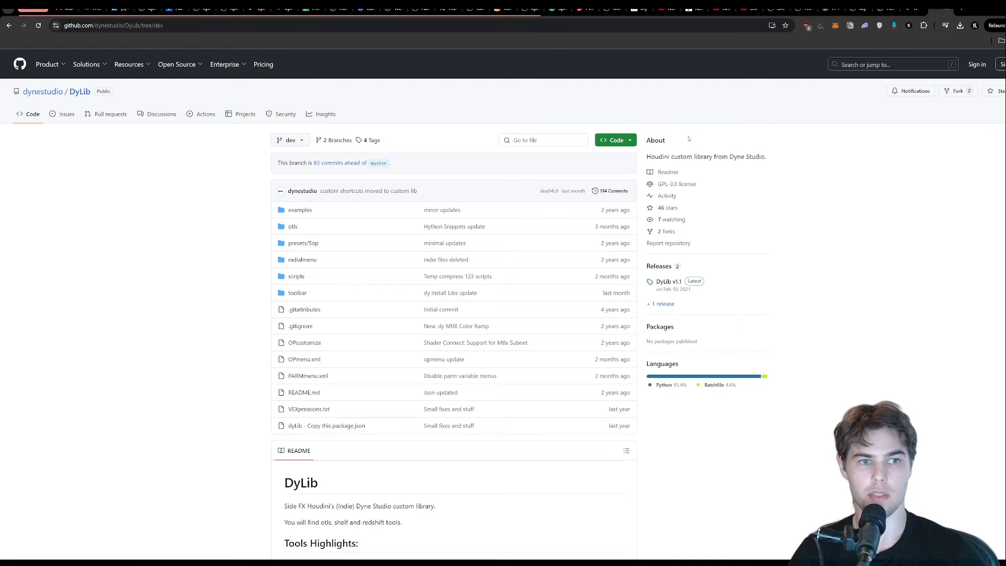
mouse_move(763, 149)
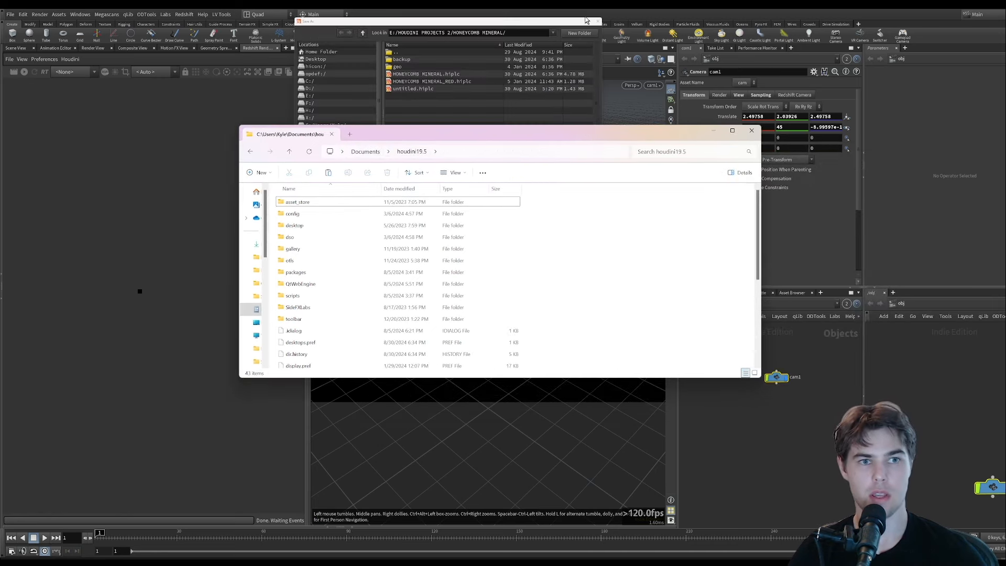
- Open houdini.env from the Documents\houdini19.5 folder in Notepad
click(751, 131)
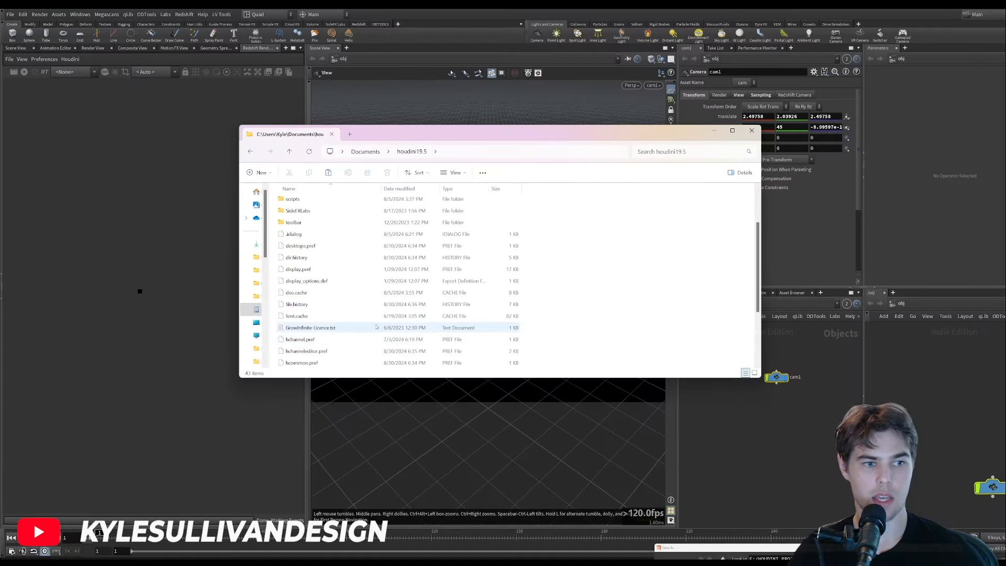
scroll(down, 3)
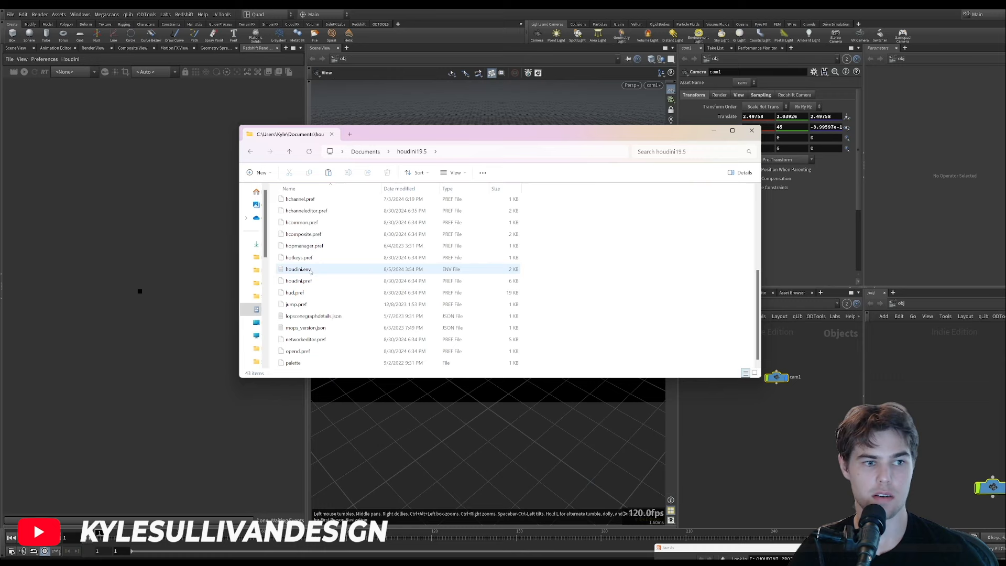
click(298, 268)
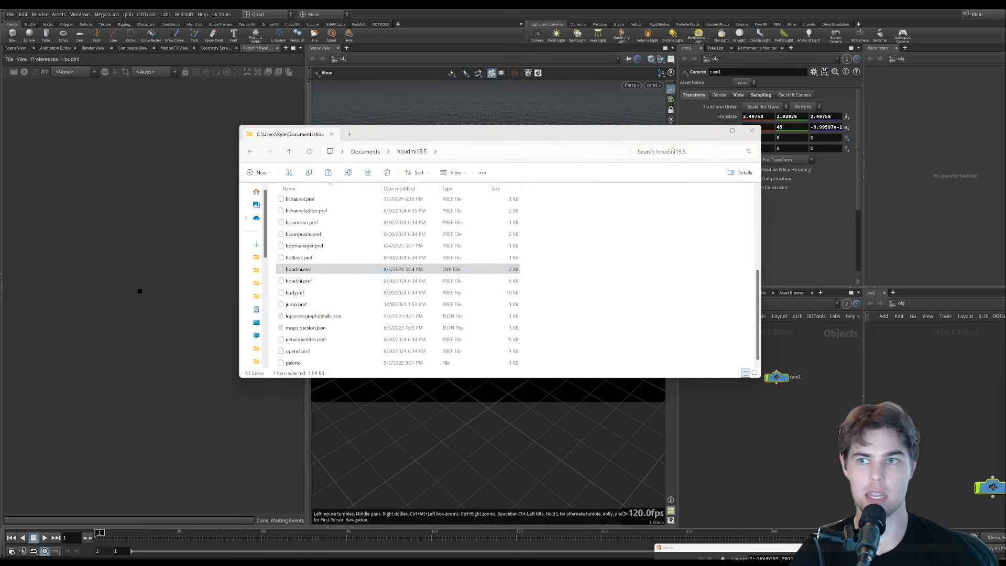
double_click(298, 268)
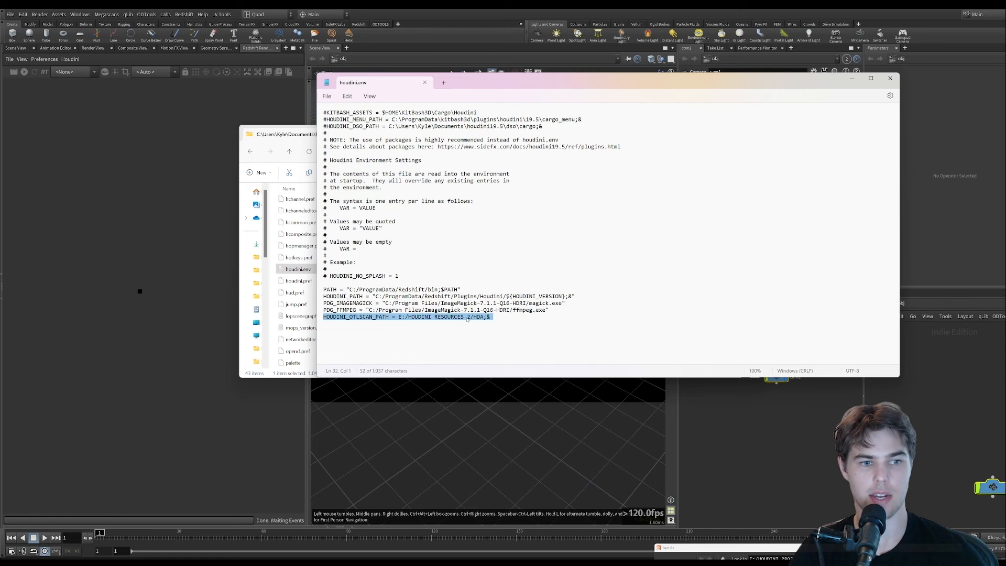
mouse_move(688, 145)
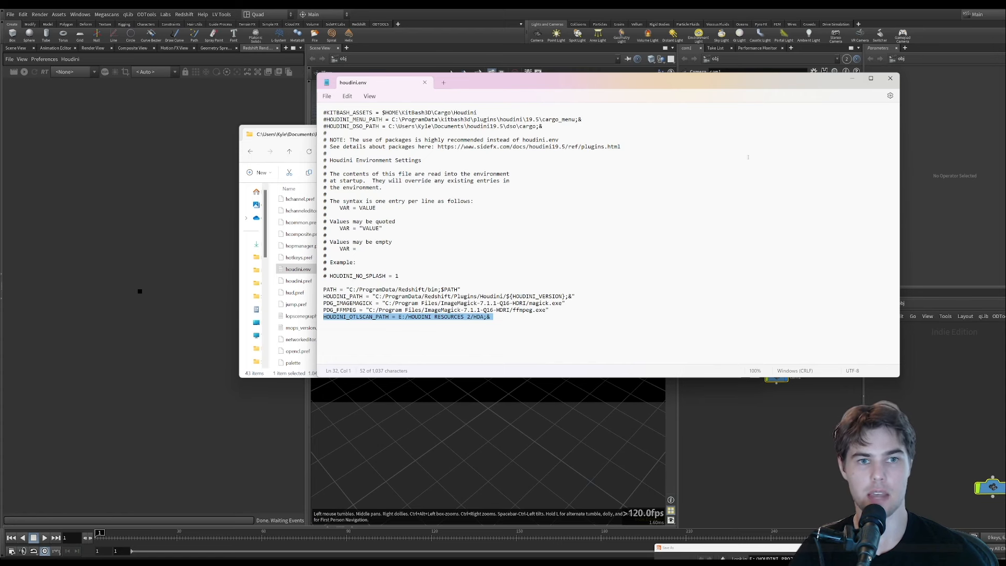
mouse_move(890, 78)
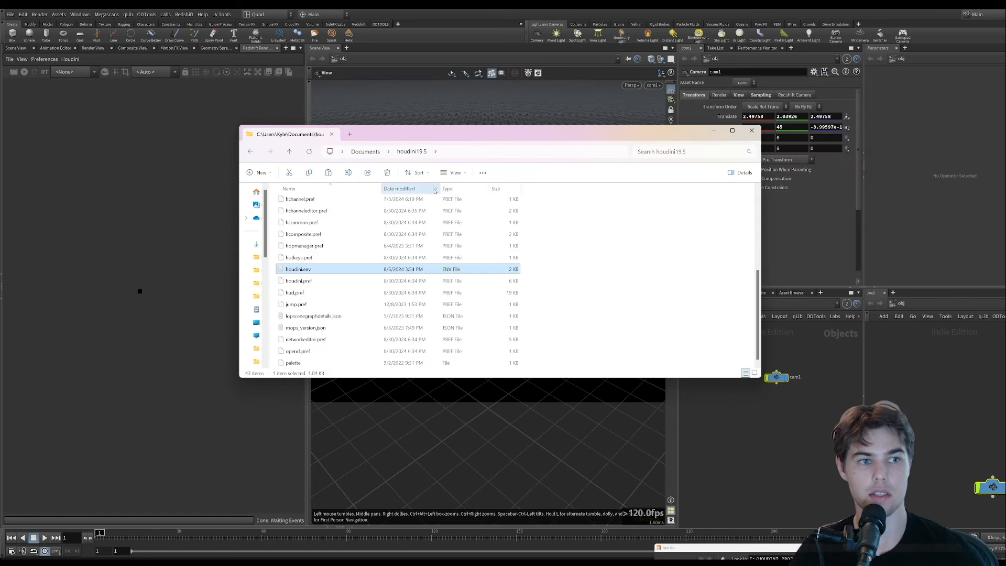
mouse_move(272, 260)
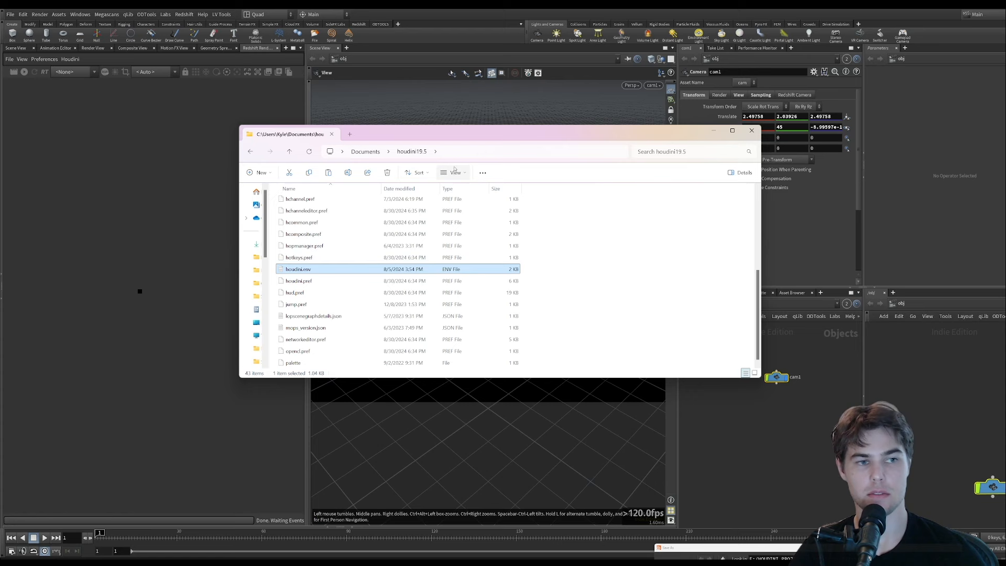
mouse_move(271, 222)
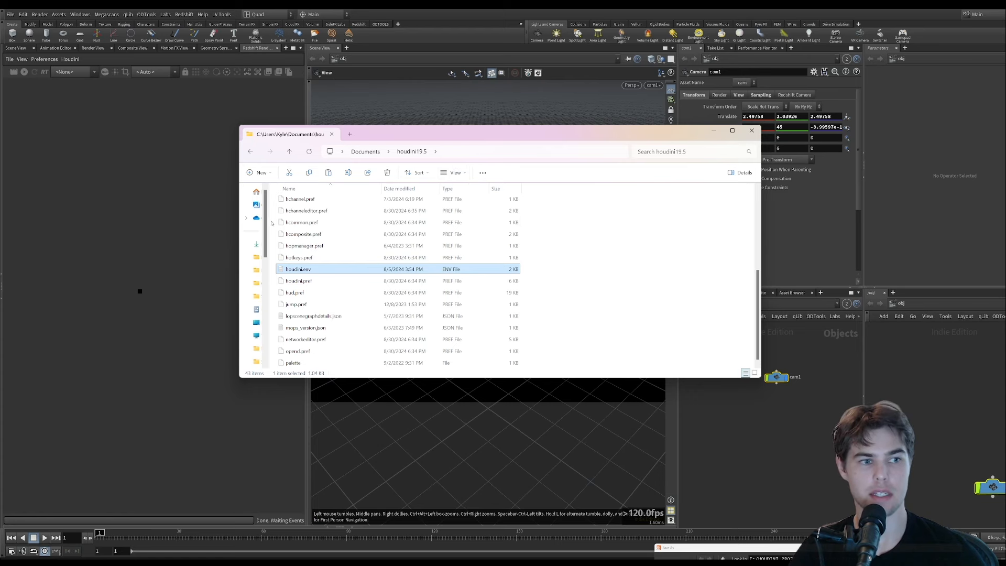
- Go to Downloads > DyLib-dev > DyLib-dev and open the otls asset folder
click(255, 243)
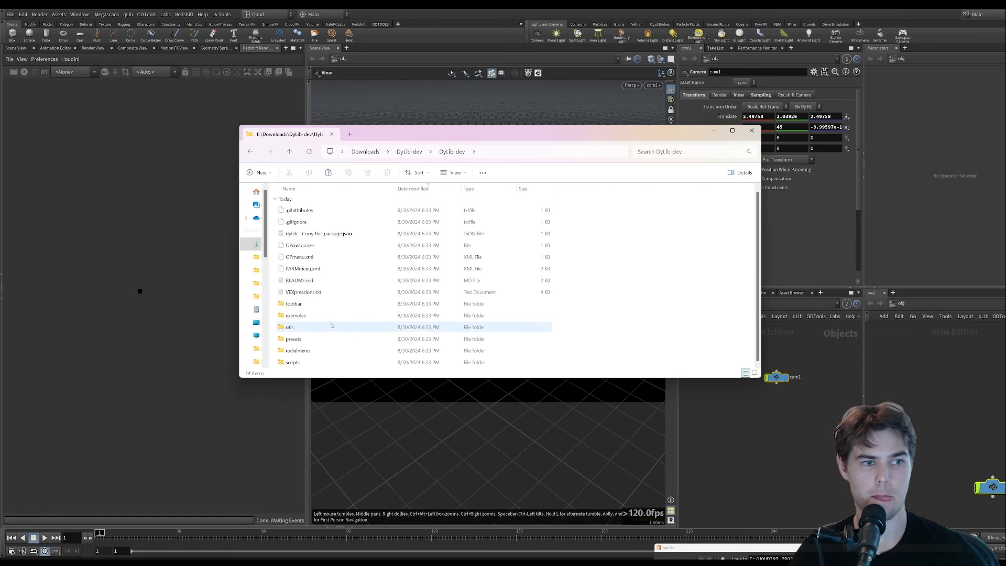
click(319, 232)
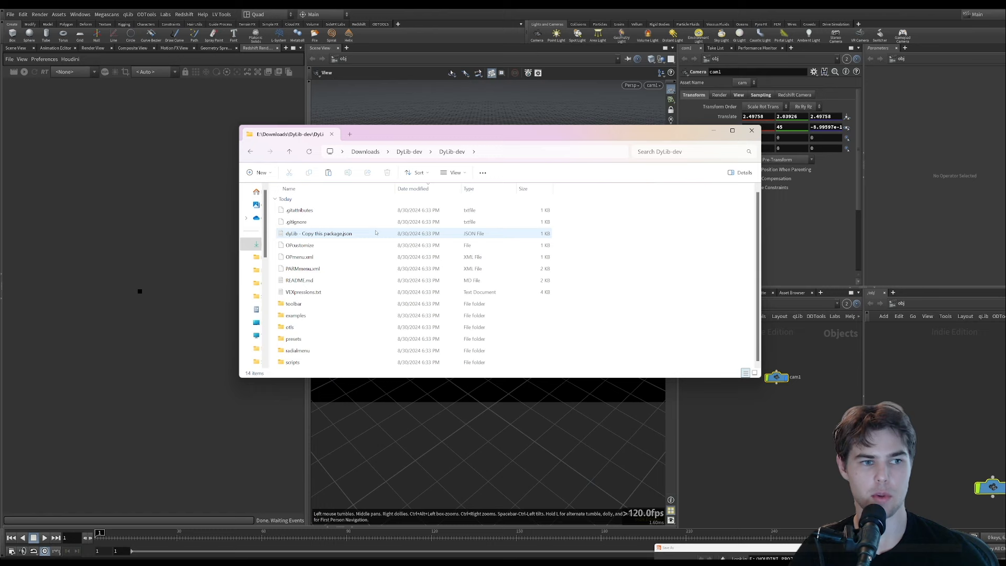
double_click(289, 326)
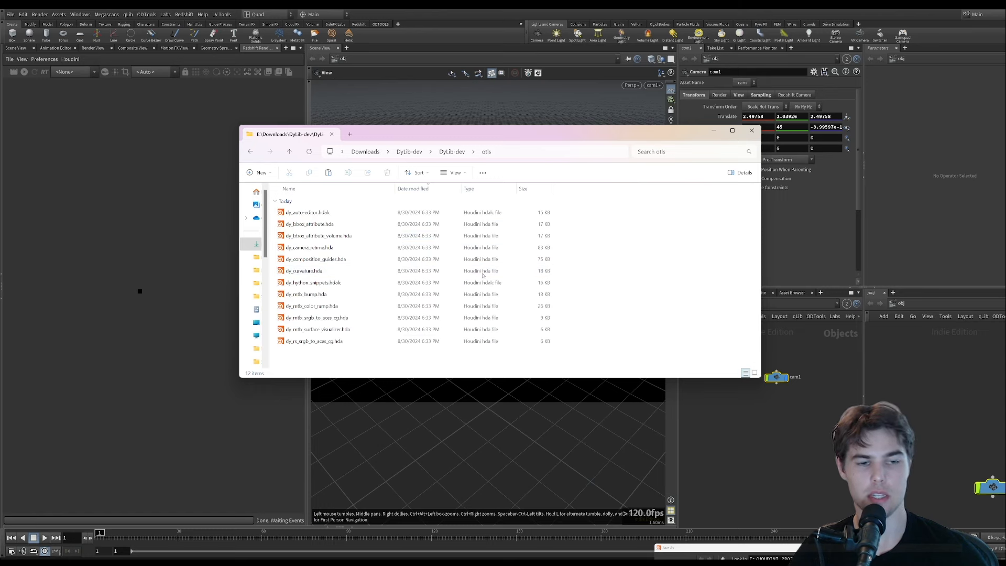
mouse_move(523, 215)
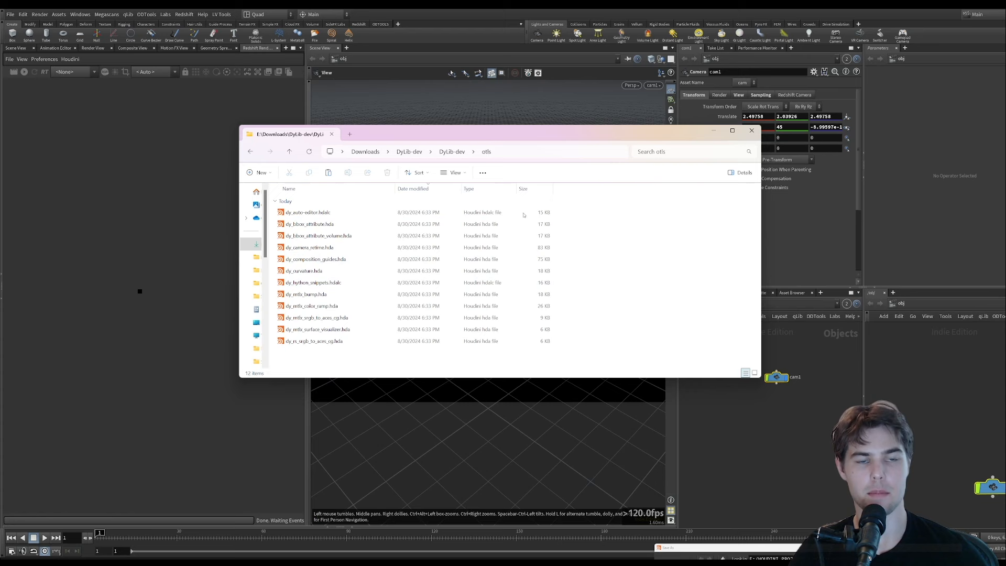
mouse_move(503, 138)
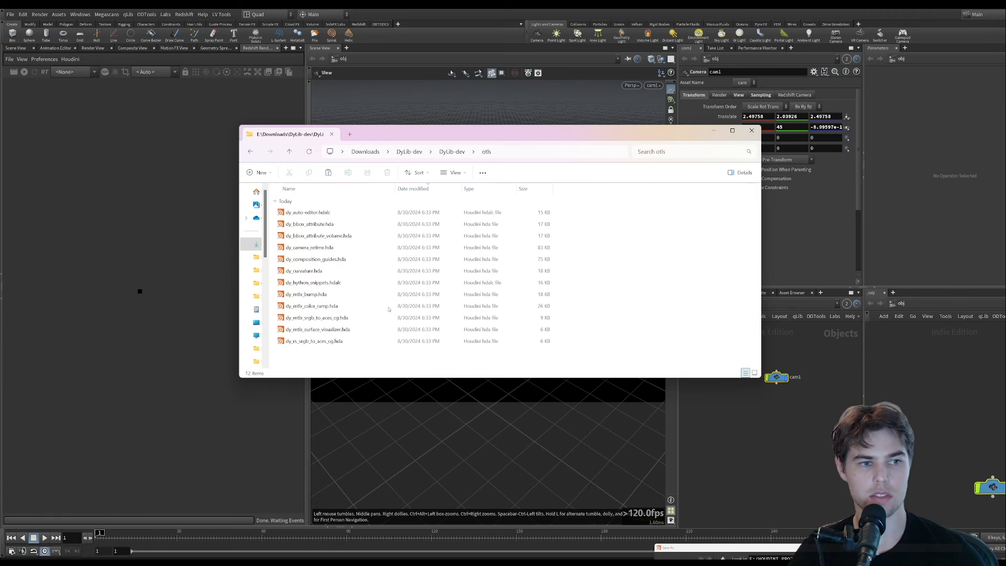
click(750, 130)
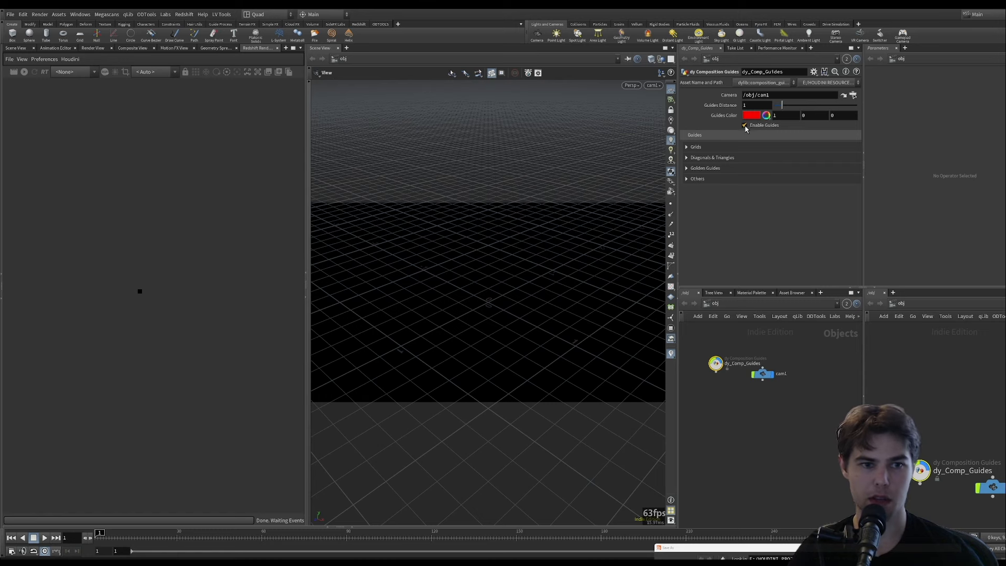
- Enable the composition guides, toggle Diagonals on then off, and select cam1
click(744, 124)
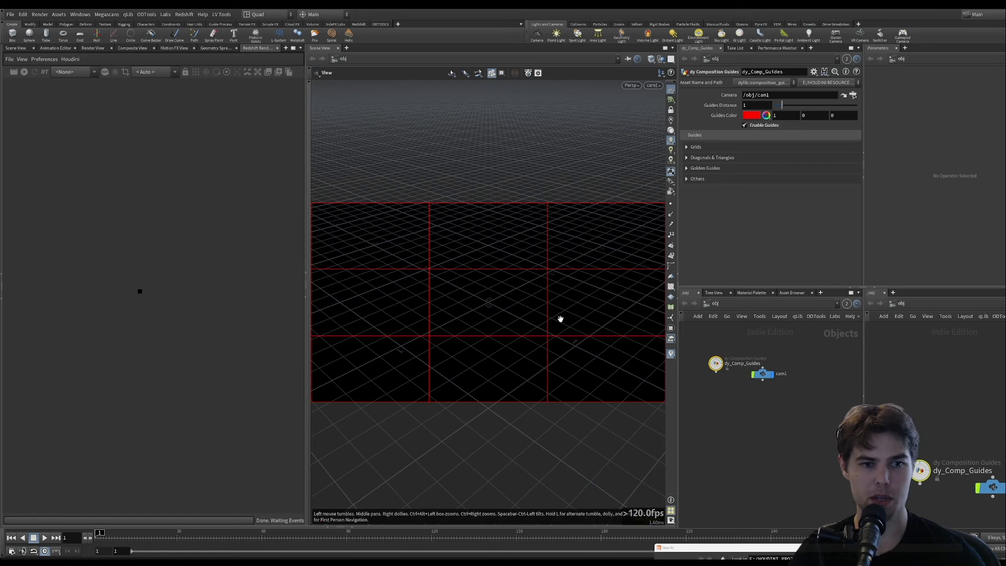
mouse_move(548, 305)
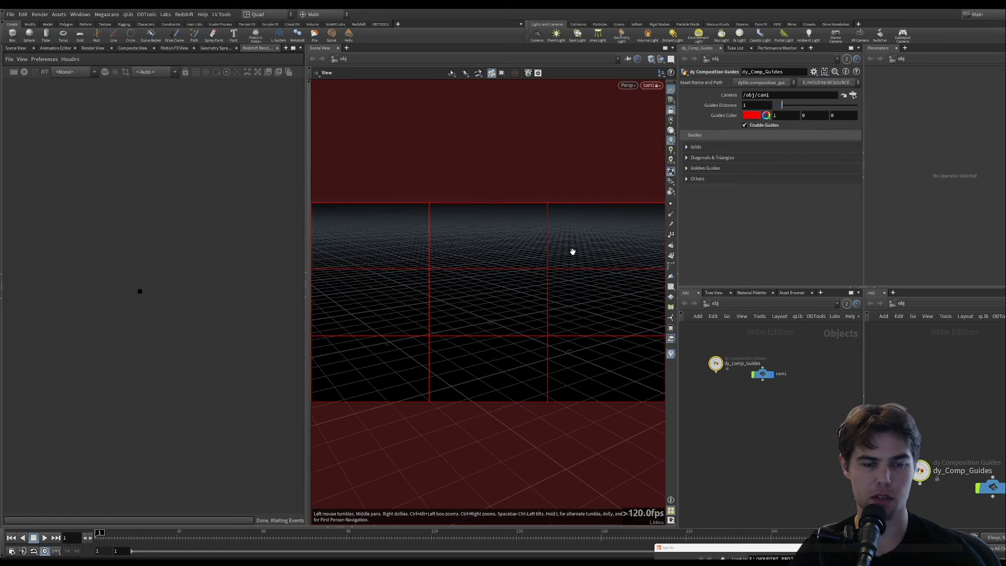
click(696, 146)
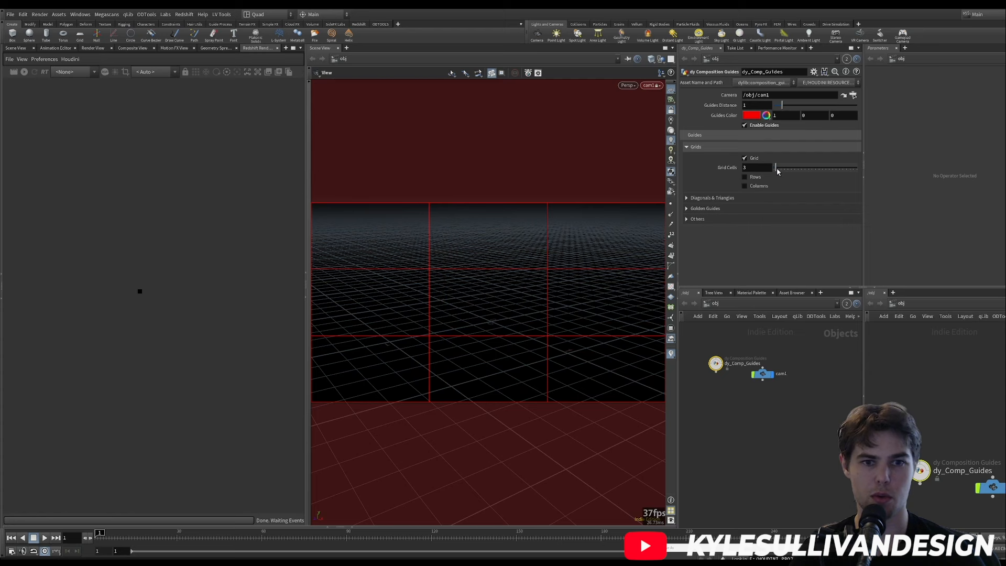
click(711, 197)
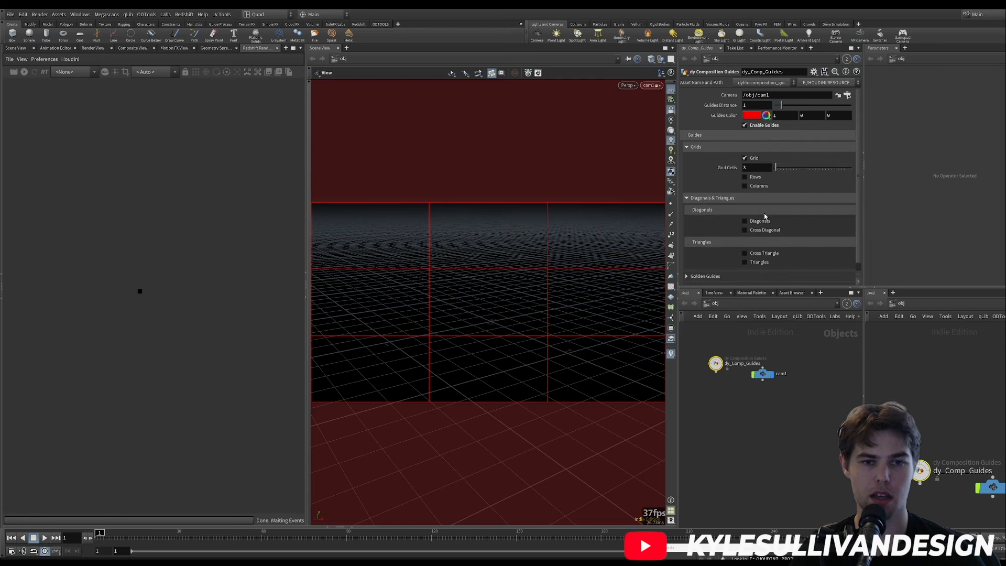
click(743, 220)
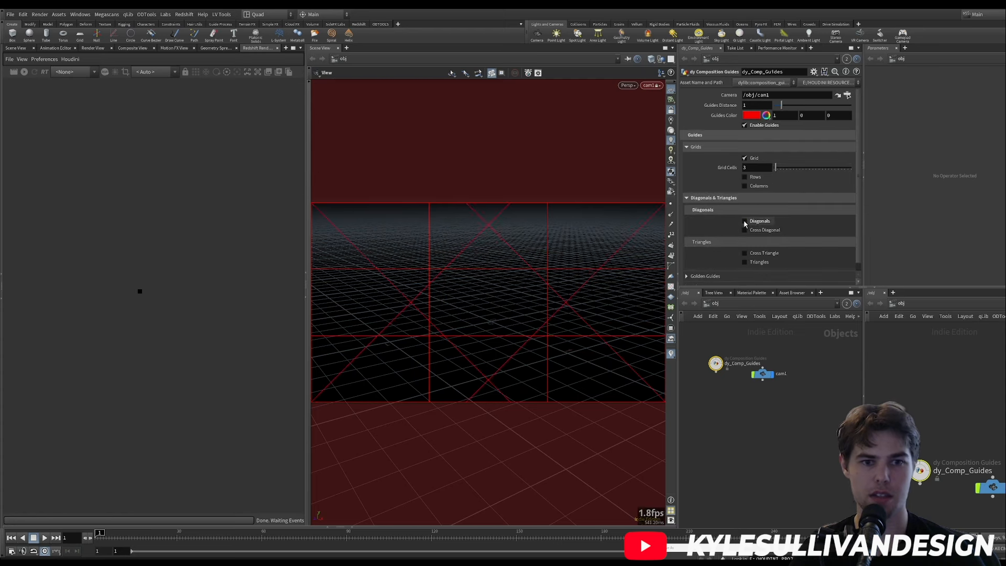
click(686, 197)
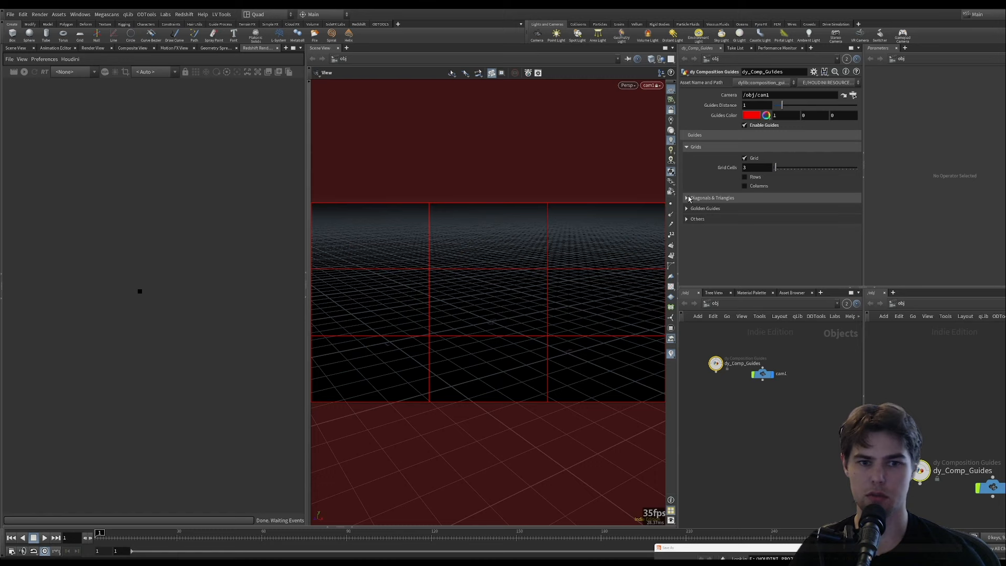
click(686, 197)
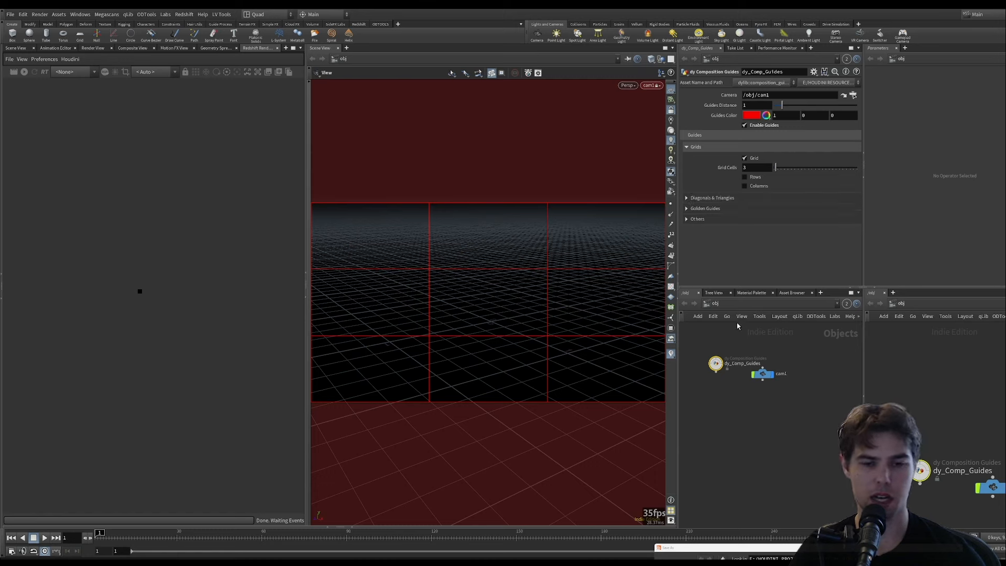
click(763, 373)
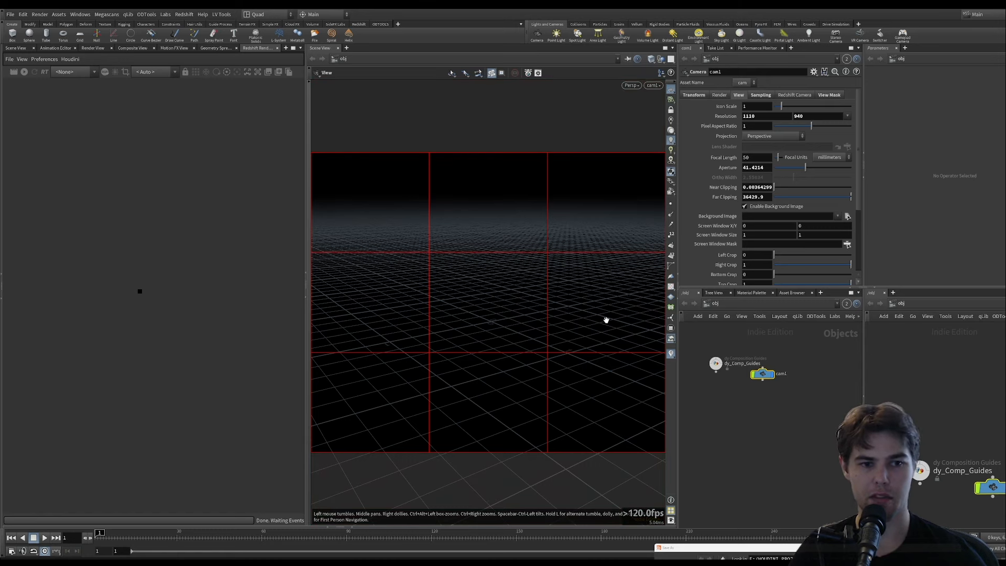
mouse_move(77, 189)
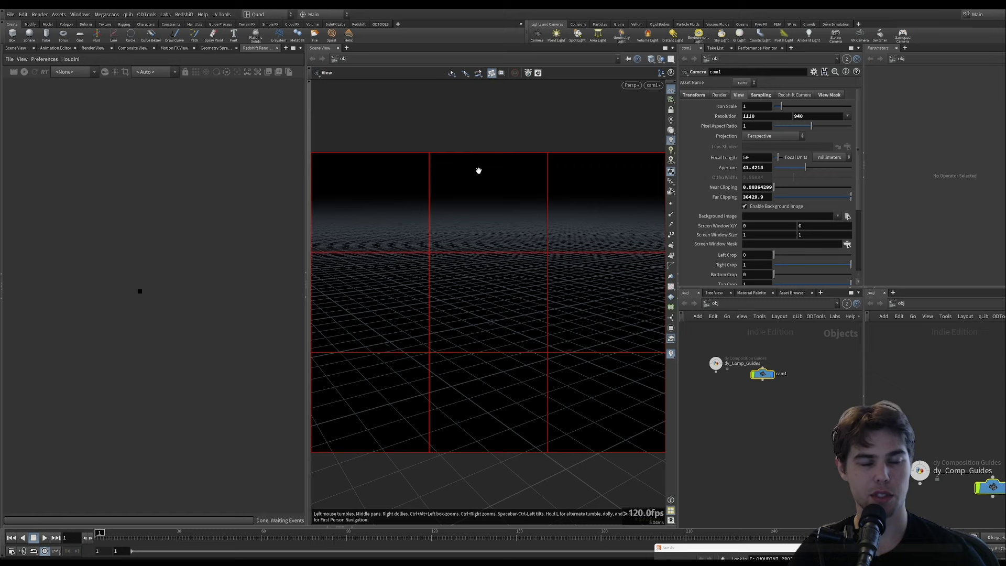
mouse_move(128, 207)
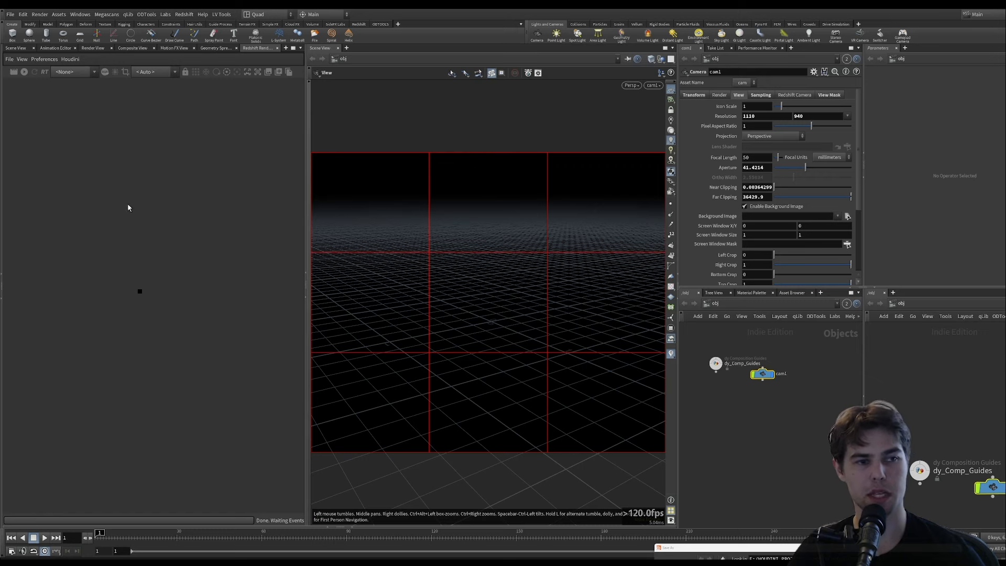
- Bring up Houdini's list of available editor windows
click(79, 15)
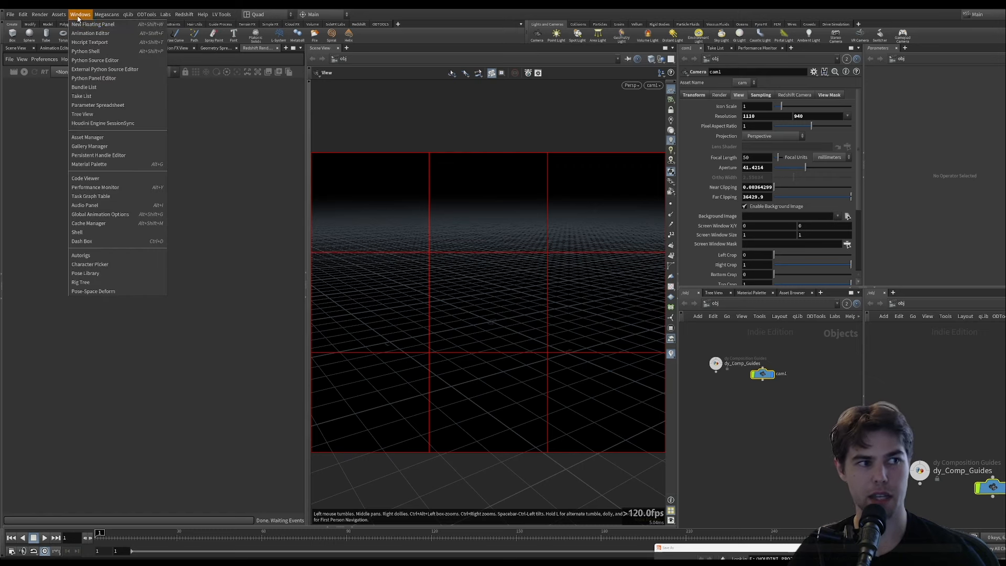
mouse_move(93, 25)
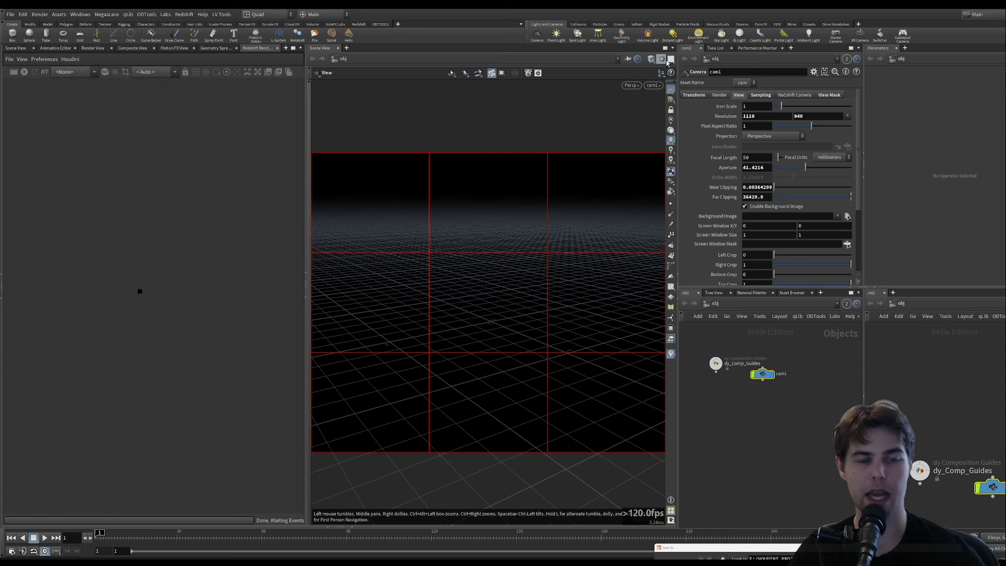
mouse_move(669, 95)
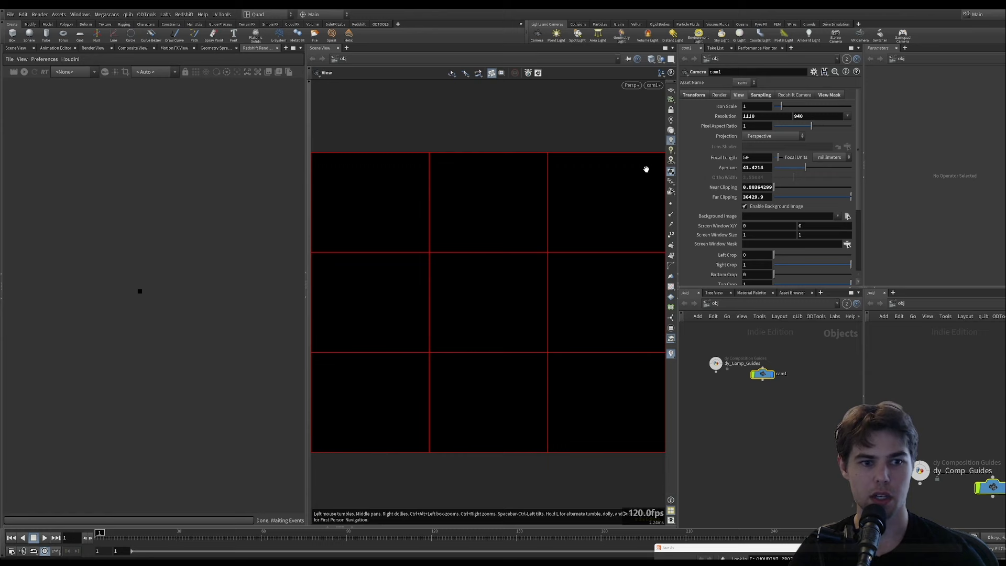
mouse_move(755, 424)
text(cub)
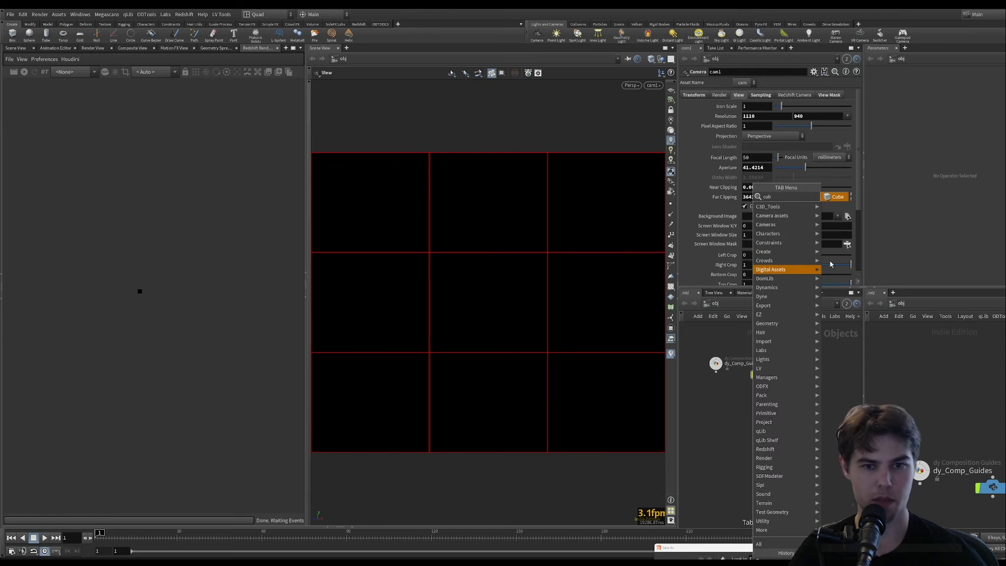
- Place a cube in the scene from the Tab menu and adjust the viewport
click(836, 197)
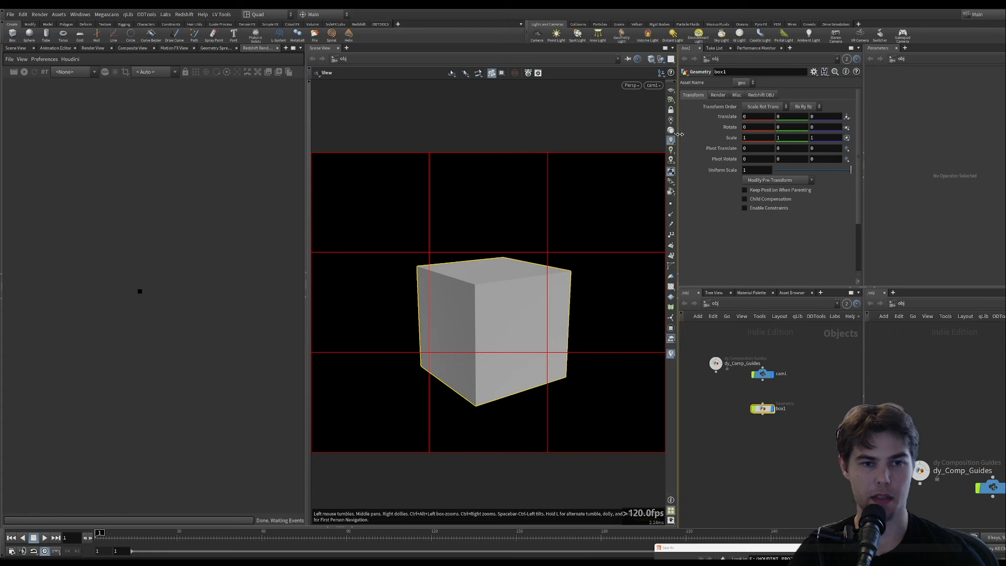
click(671, 89)
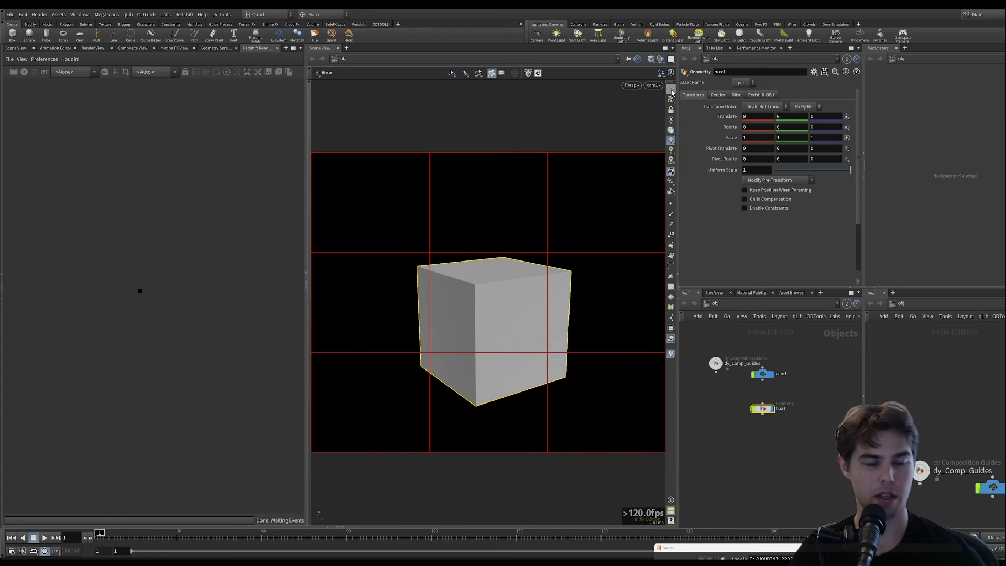
mouse_move(526, 208)
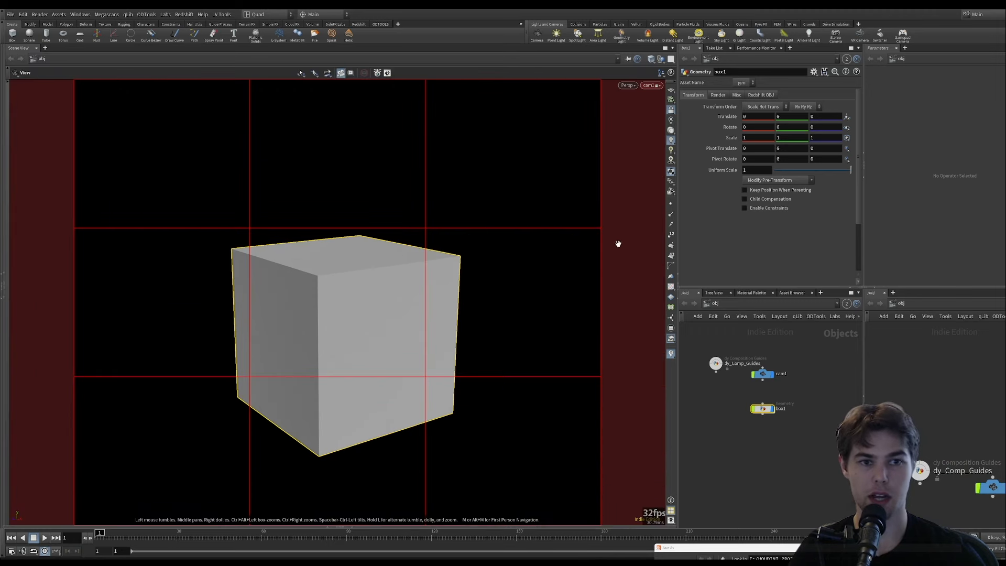
mouse_move(634, 174)
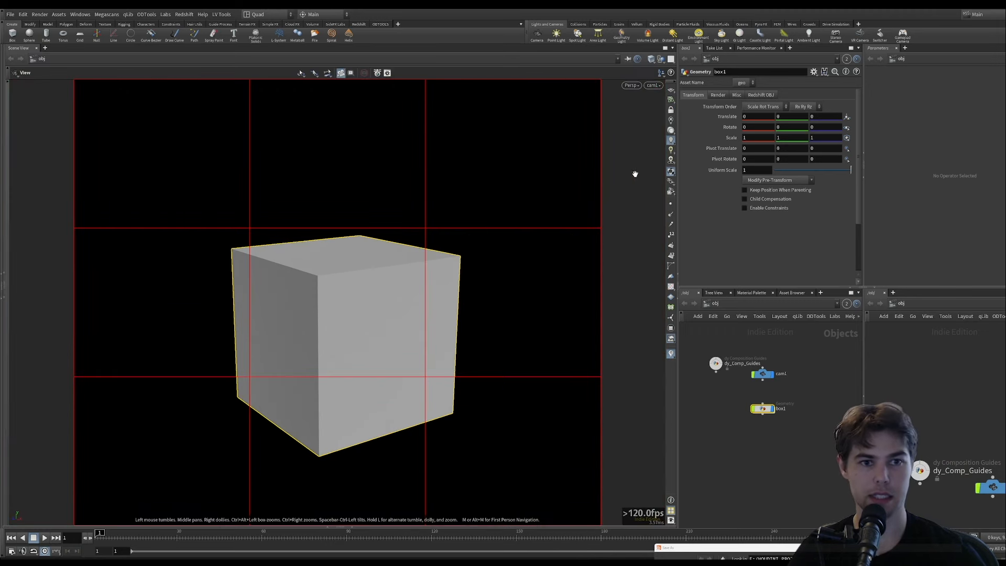
mouse_move(526, 250)
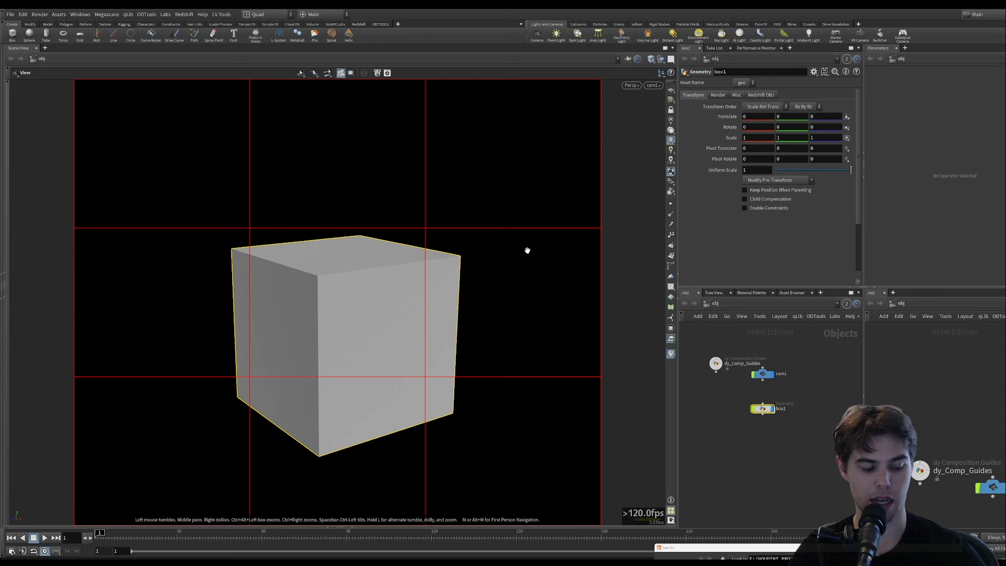
mouse_move(519, 257)
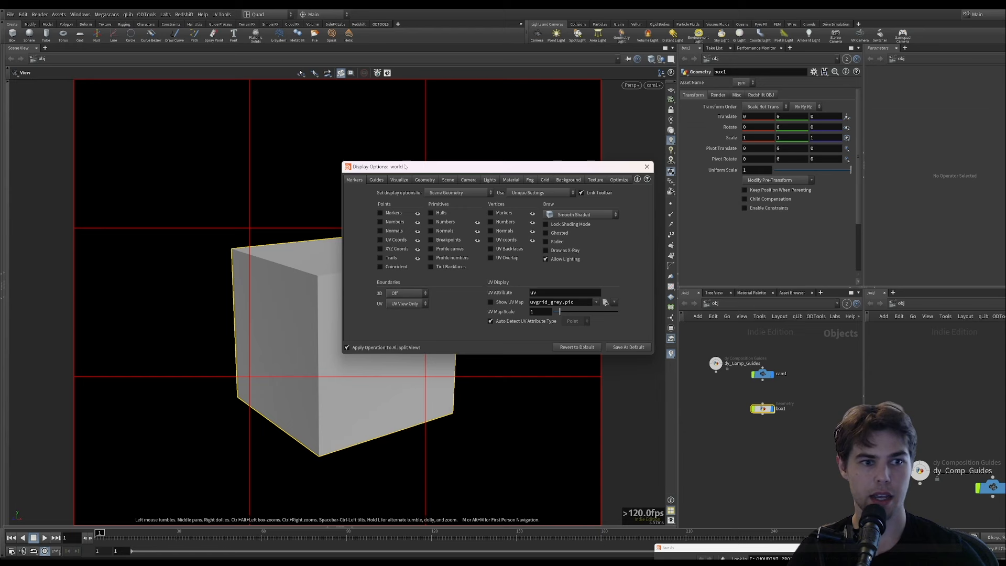
- Leave View Mask Opacity at 1 and close the camera Display Options
click(467, 179)
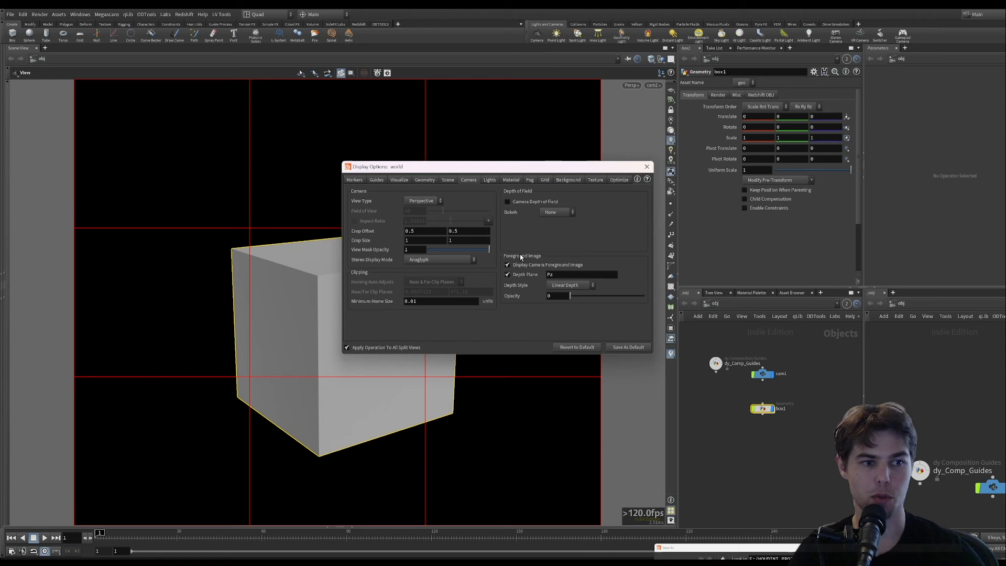
mouse_move(625, 241)
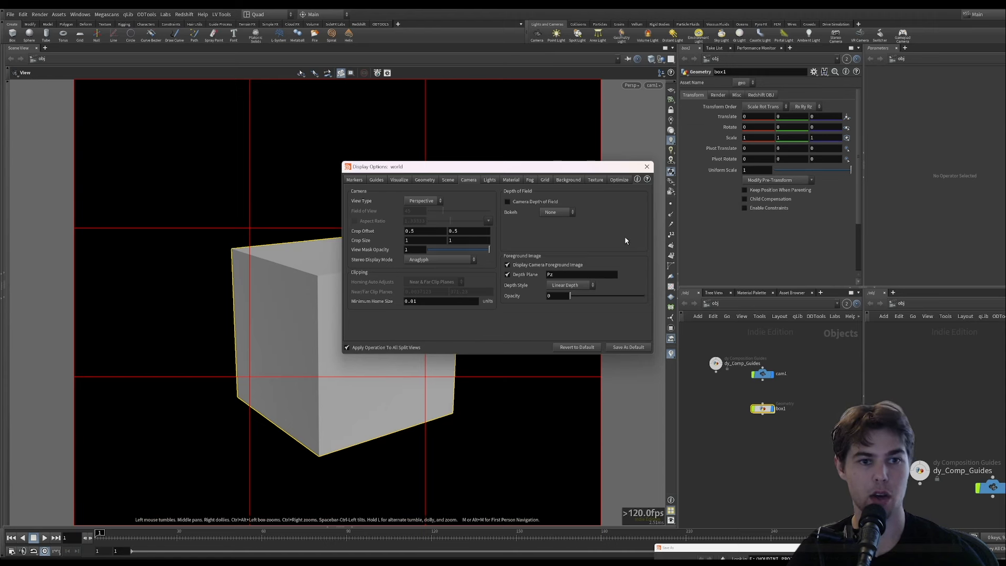
mouse_move(610, 214)
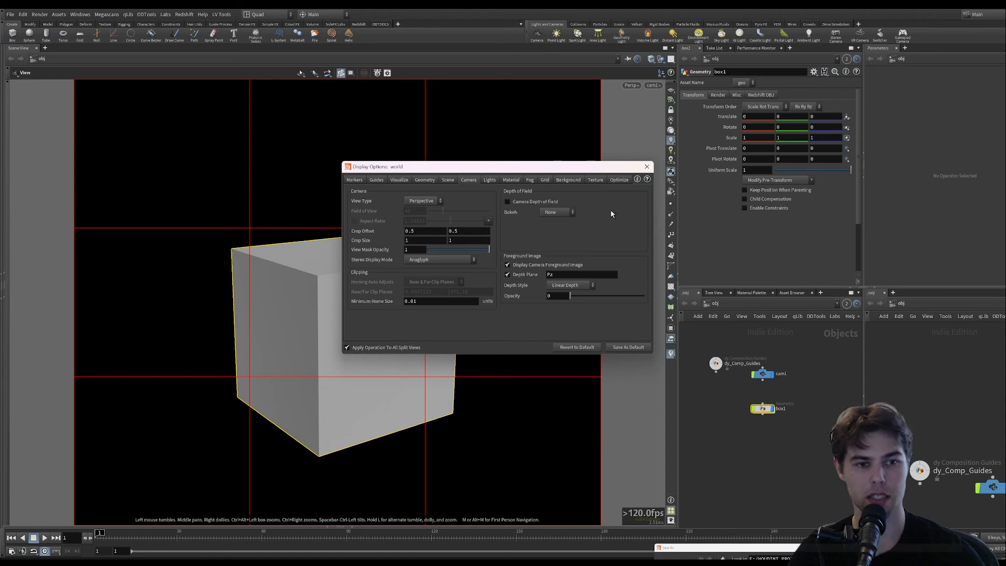
mouse_move(242, 346)
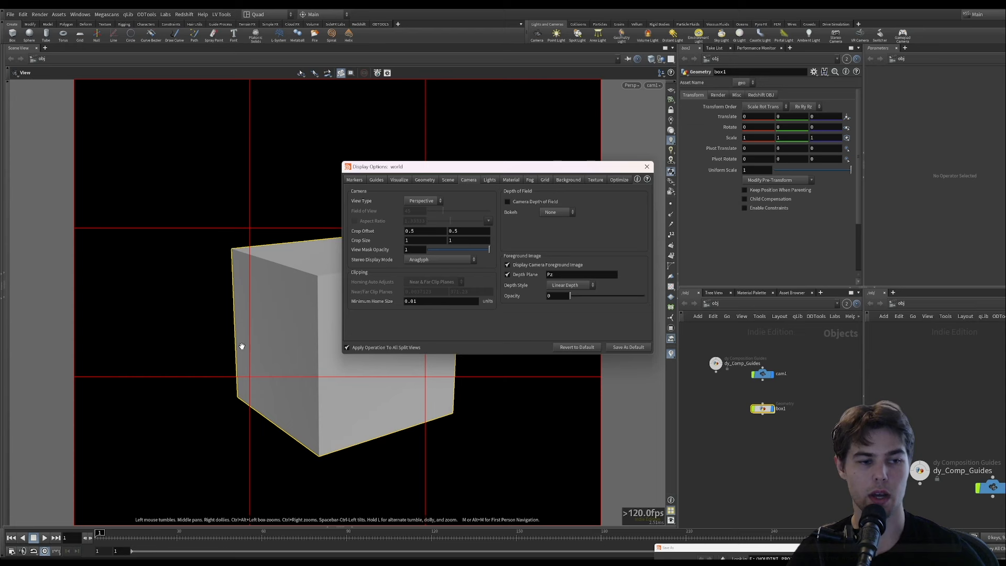
mouse_move(218, 132)
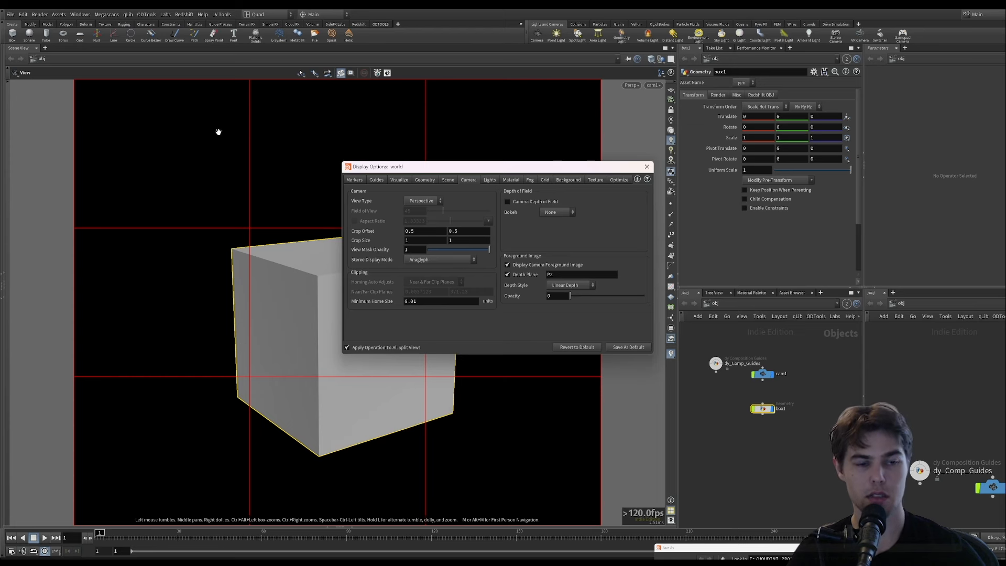
mouse_move(223, 191)
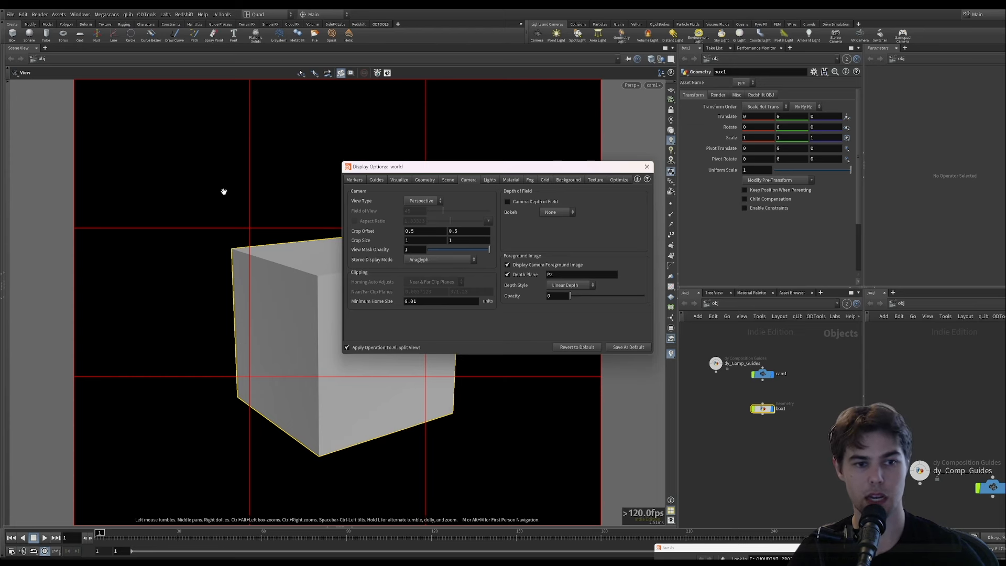
mouse_move(239, 320)
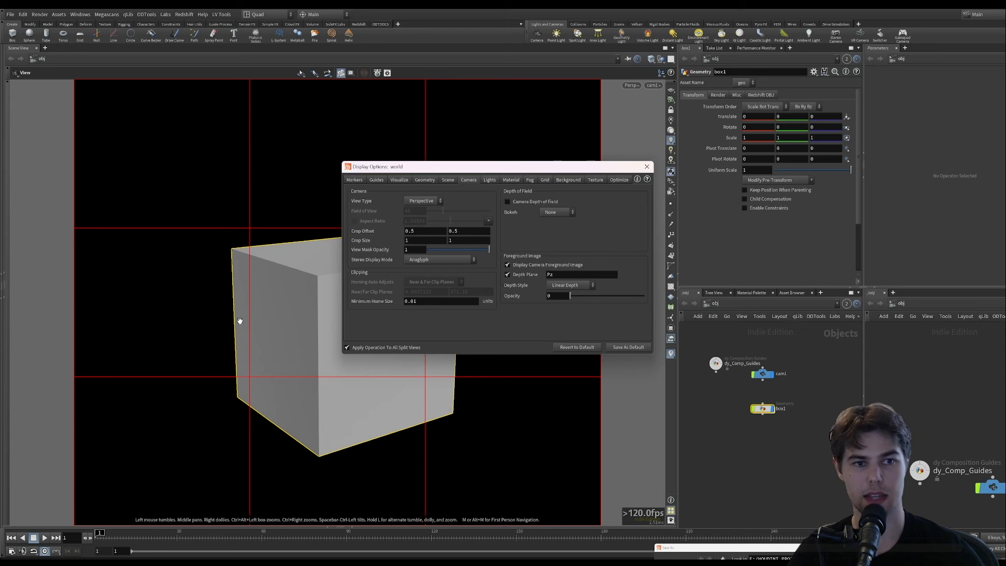
mouse_move(348, 295)
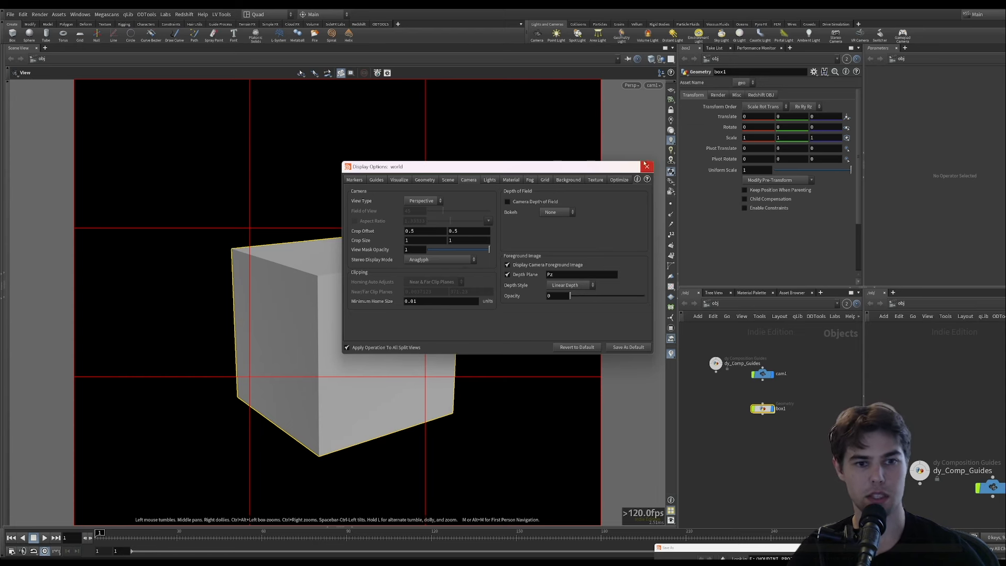
mouse_move(646, 166)
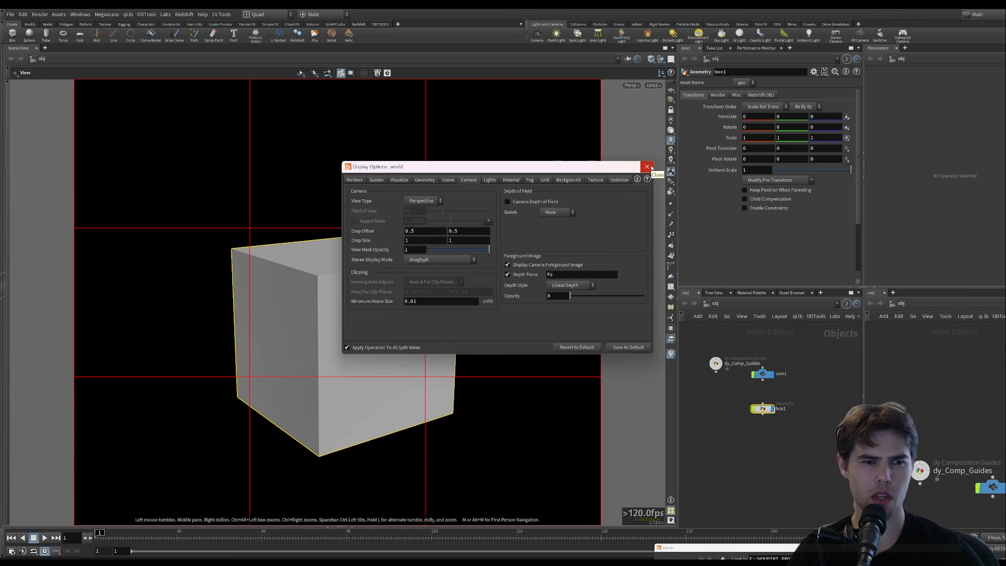
click(647, 166)
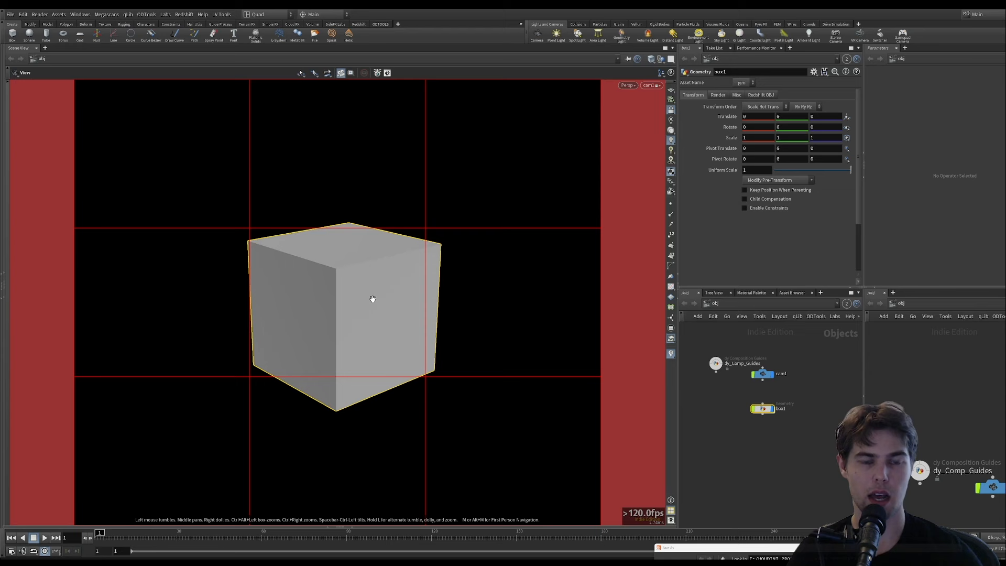
mouse_move(494, 275)
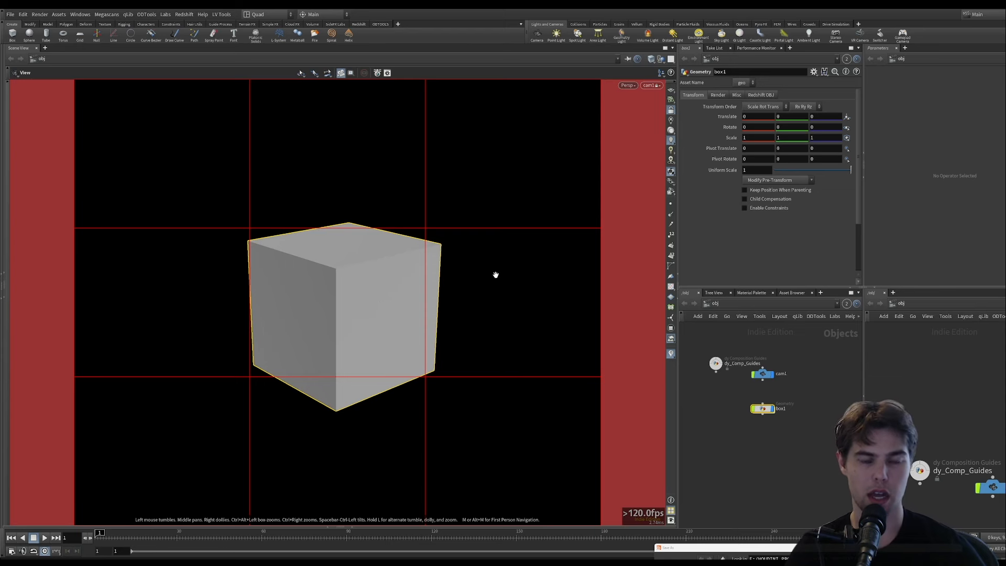
mouse_move(868, 203)
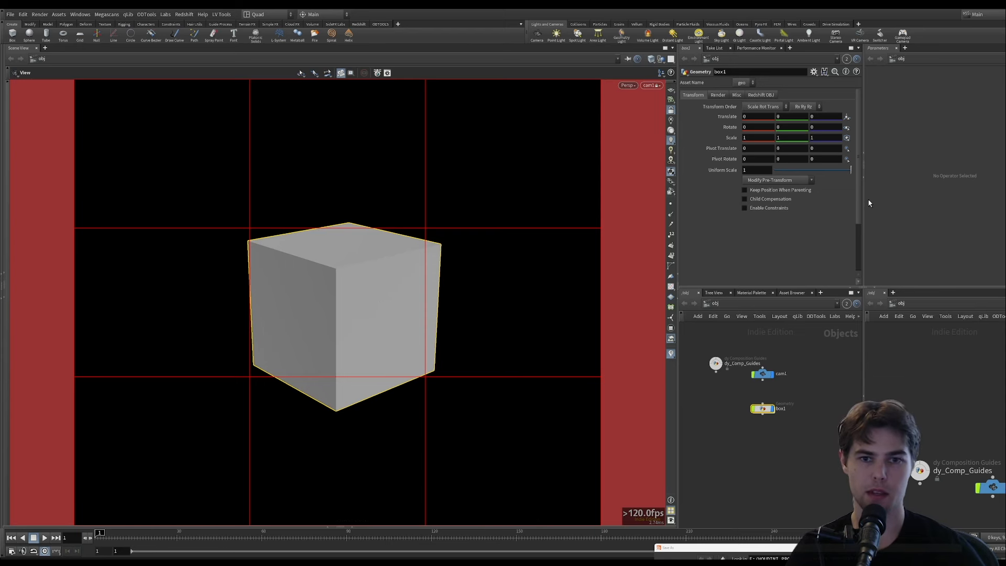
mouse_move(459, 190)
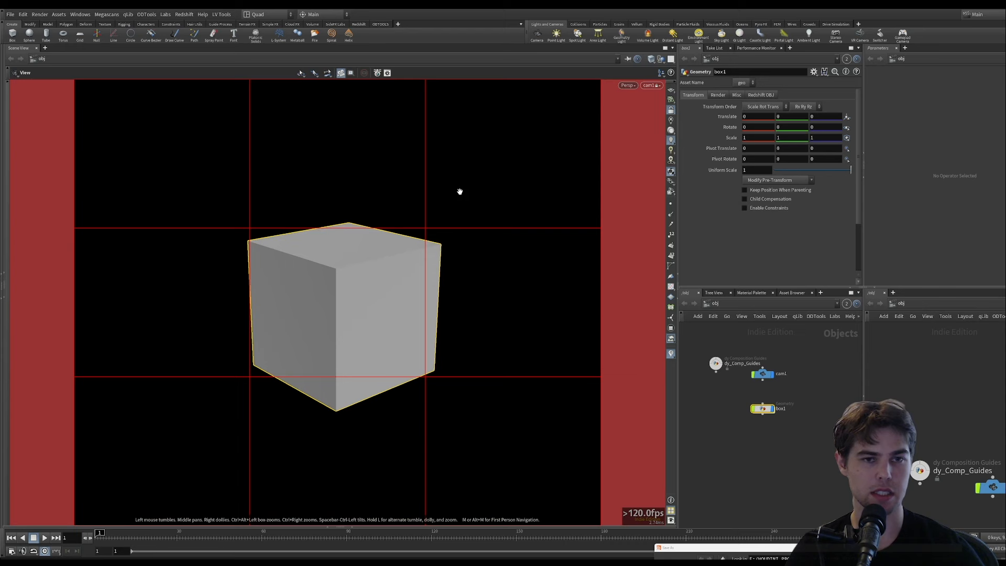
mouse_move(370, 300)
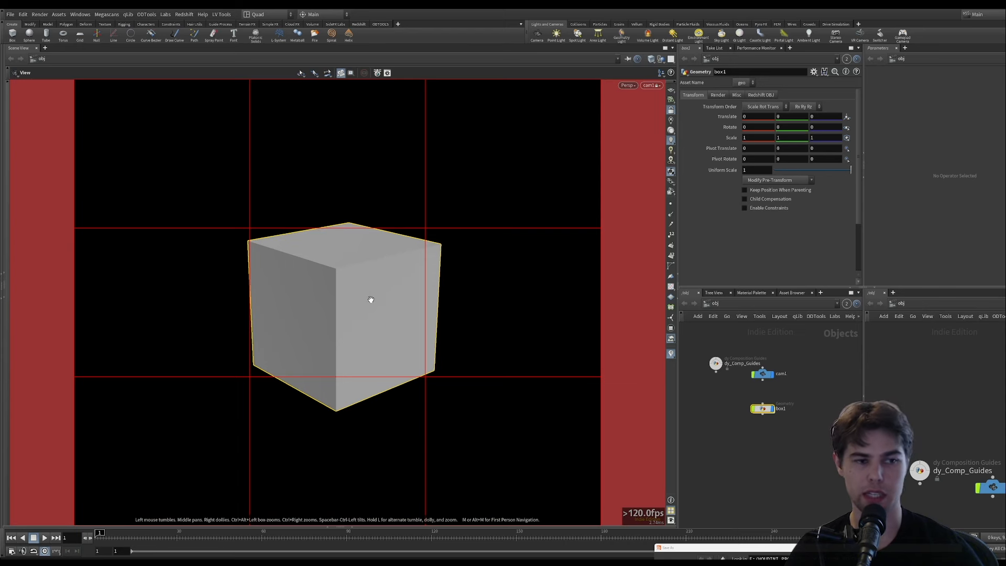
mouse_move(445, 272)
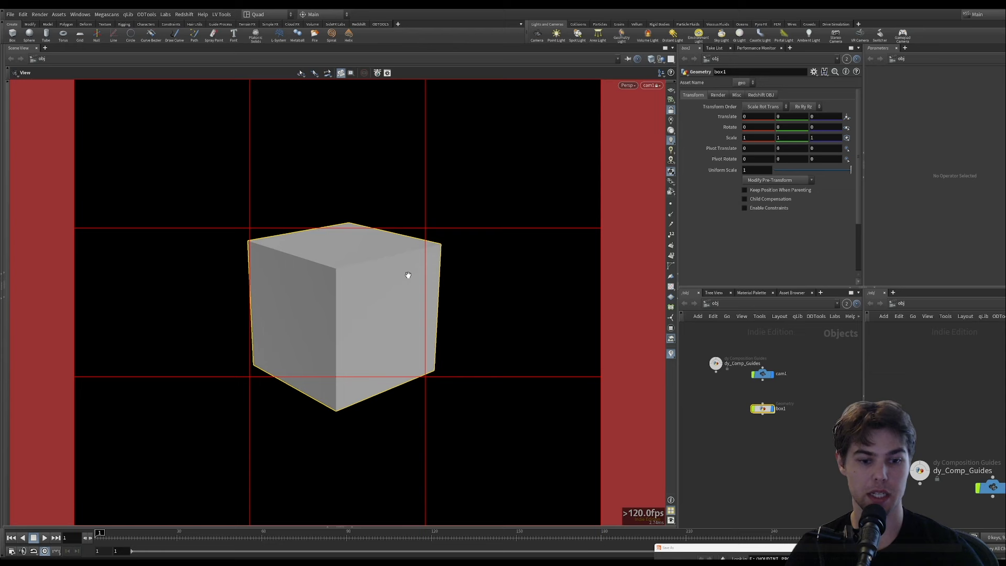
mouse_move(399, 160)
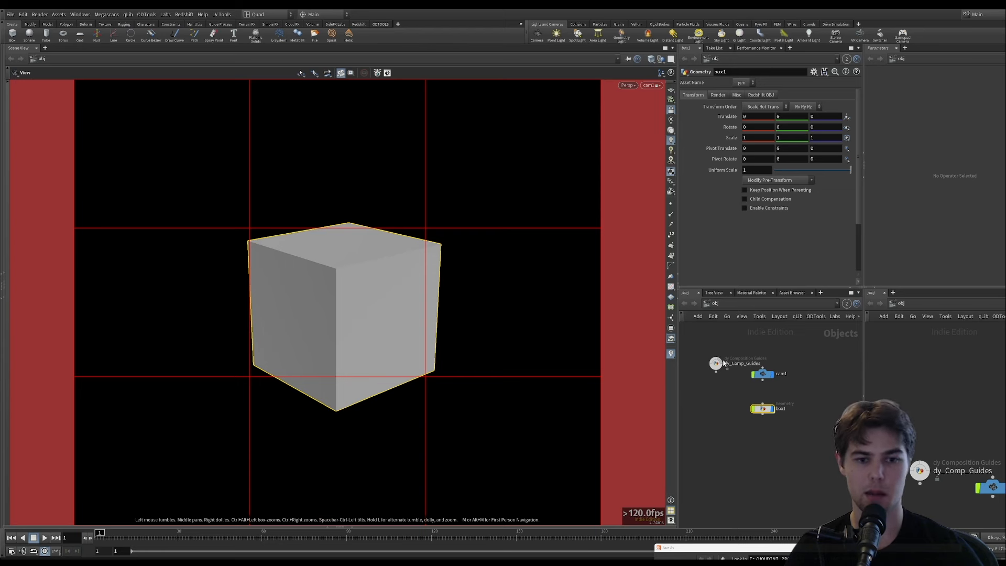
mouse_move(739, 378)
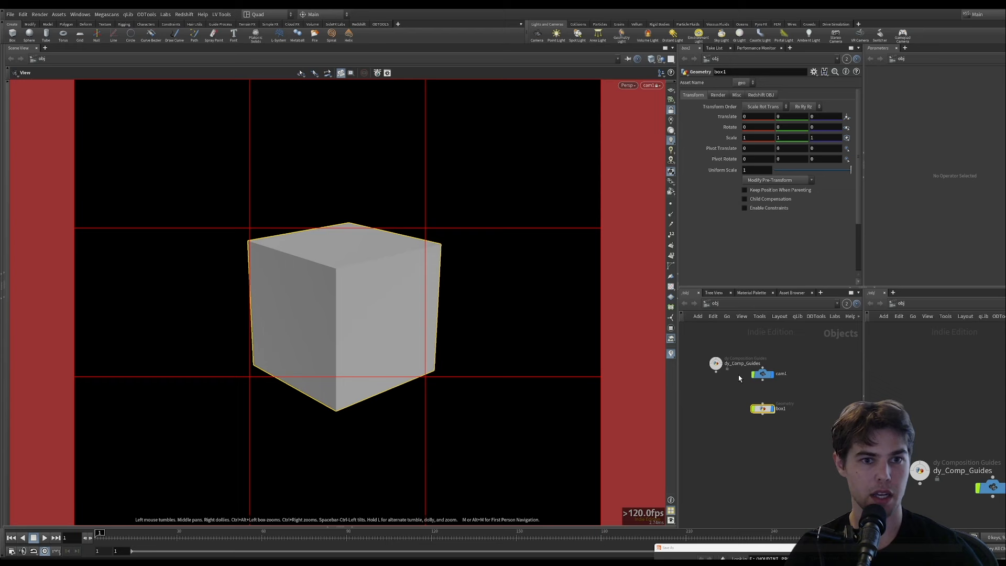
mouse_move(402, 137)
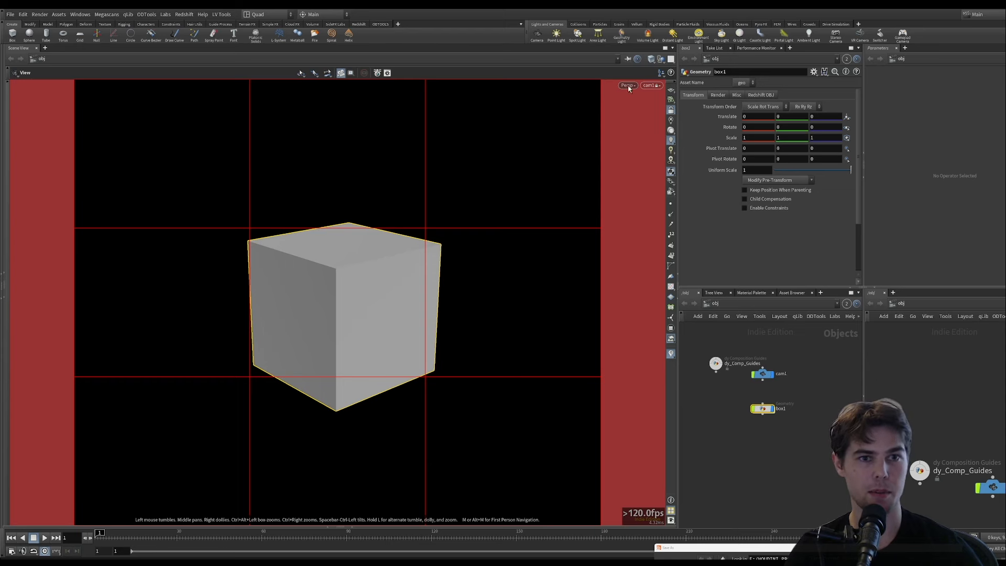
- Open and dismiss the Windows menu, then turn off Lock Camera to View
click(79, 14)
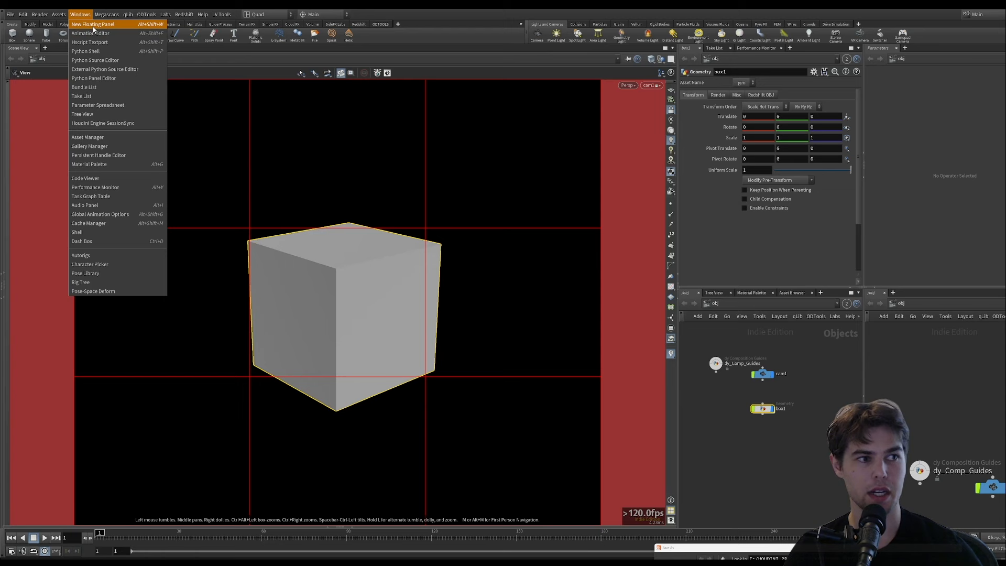
mouse_move(104, 30)
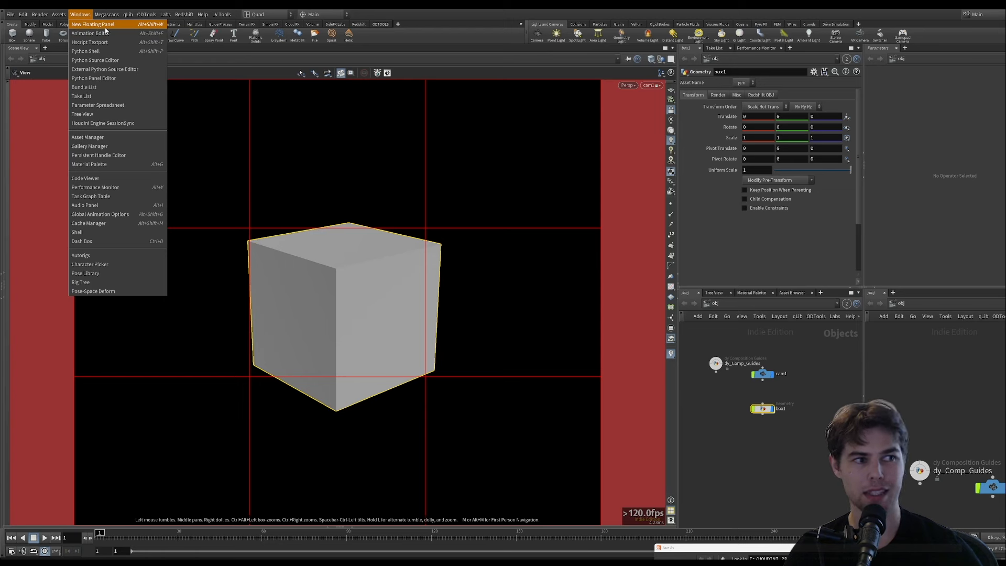
click(439, 39)
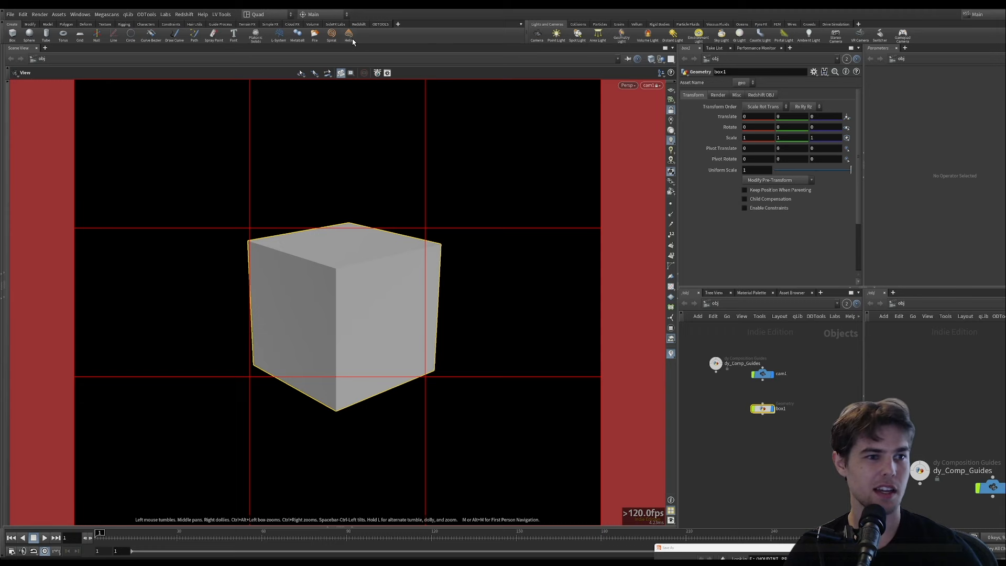
mouse_move(468, 69)
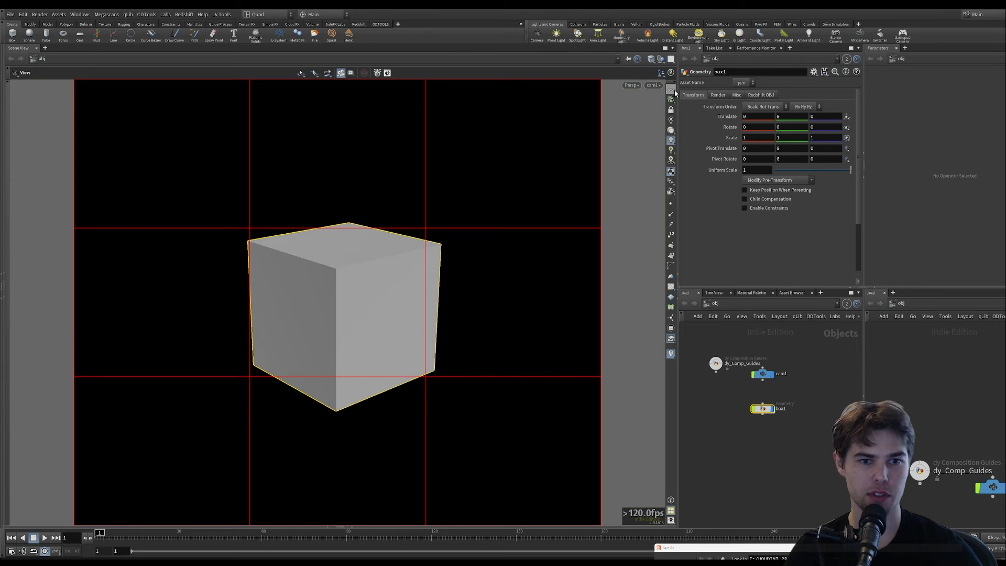
mouse_move(499, 212)
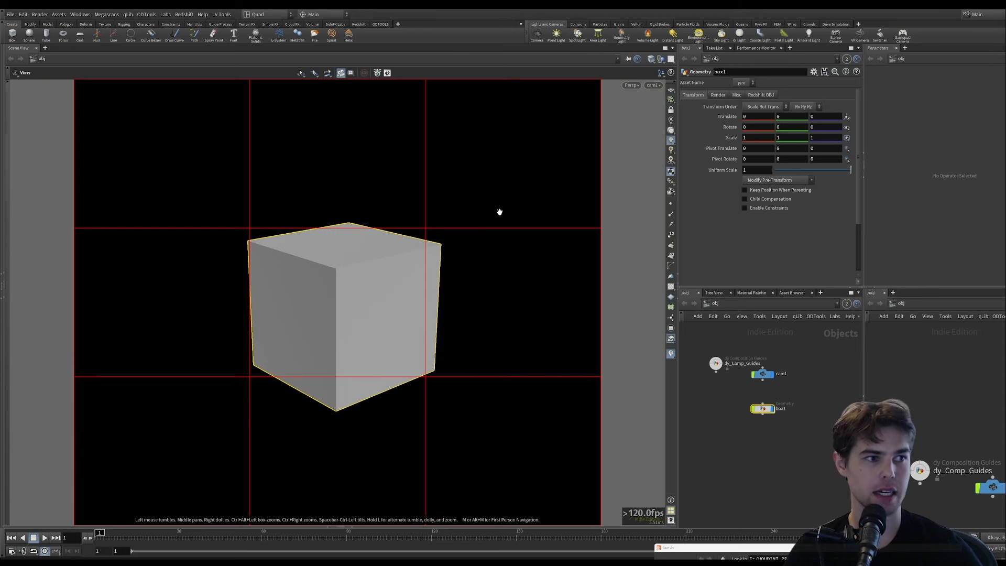
click(386, 72)
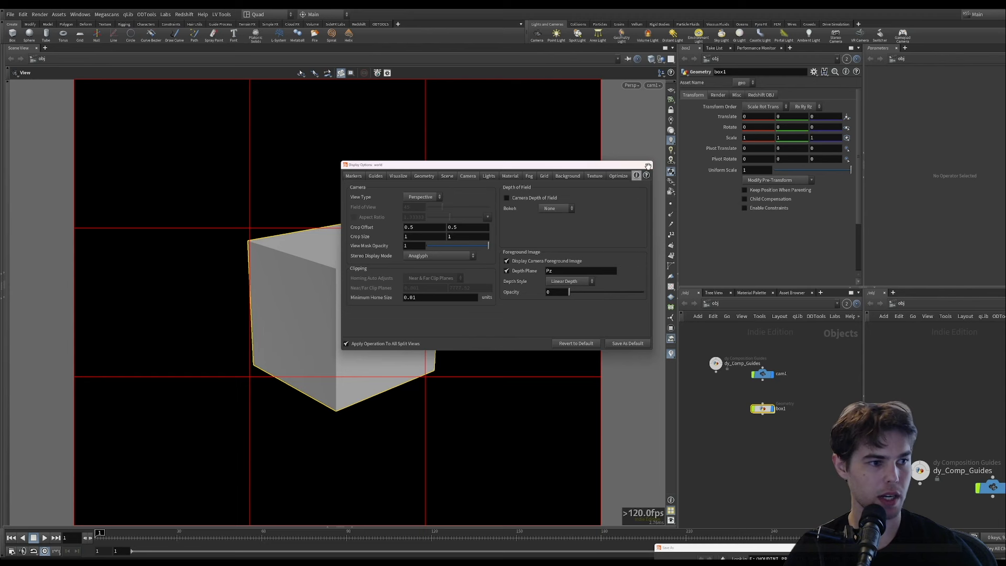
- Dismiss the cam1 Display Options window, leaving the cube framed in the red grid
click(647, 165)
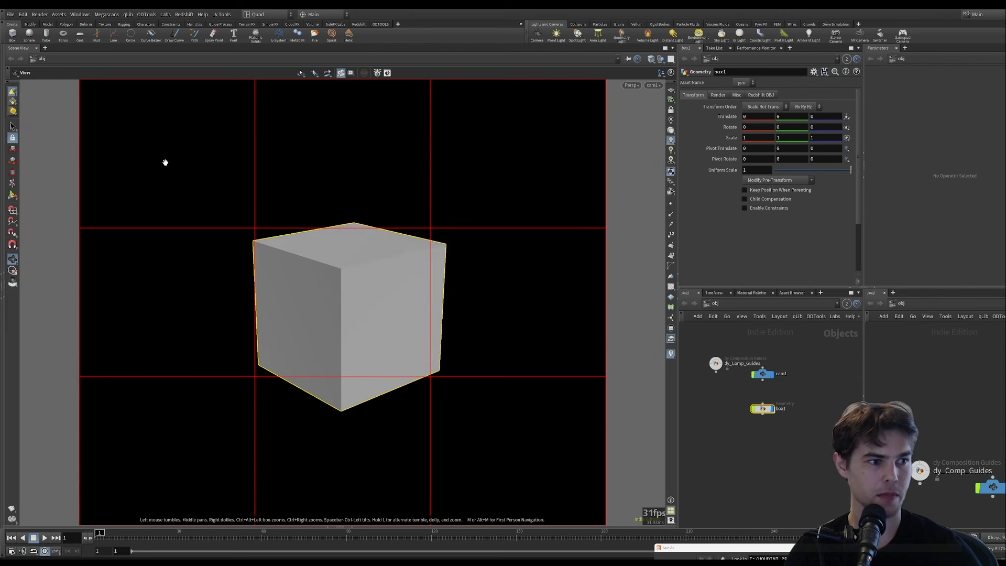
mouse_move(555, 266)
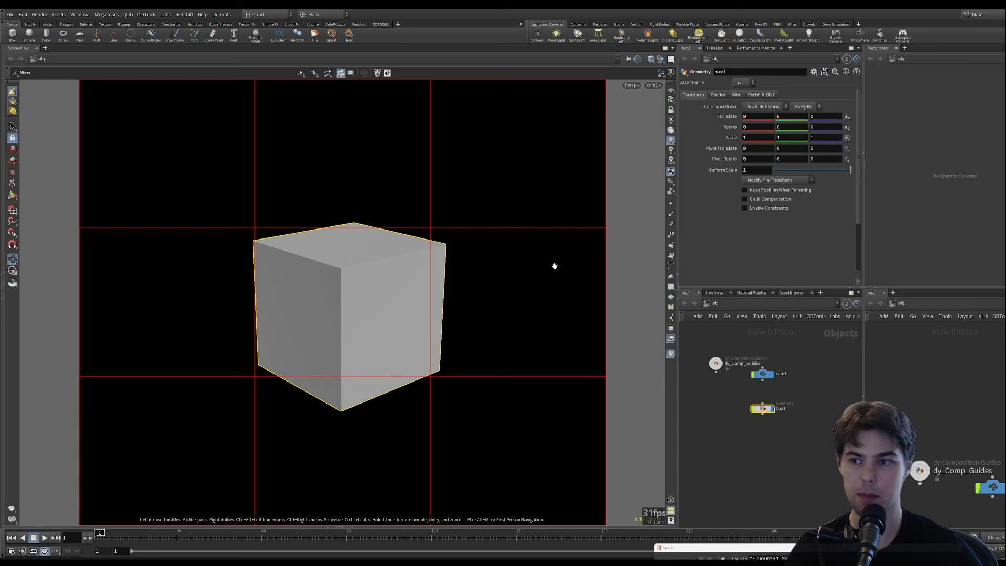
mouse_move(377, 311)
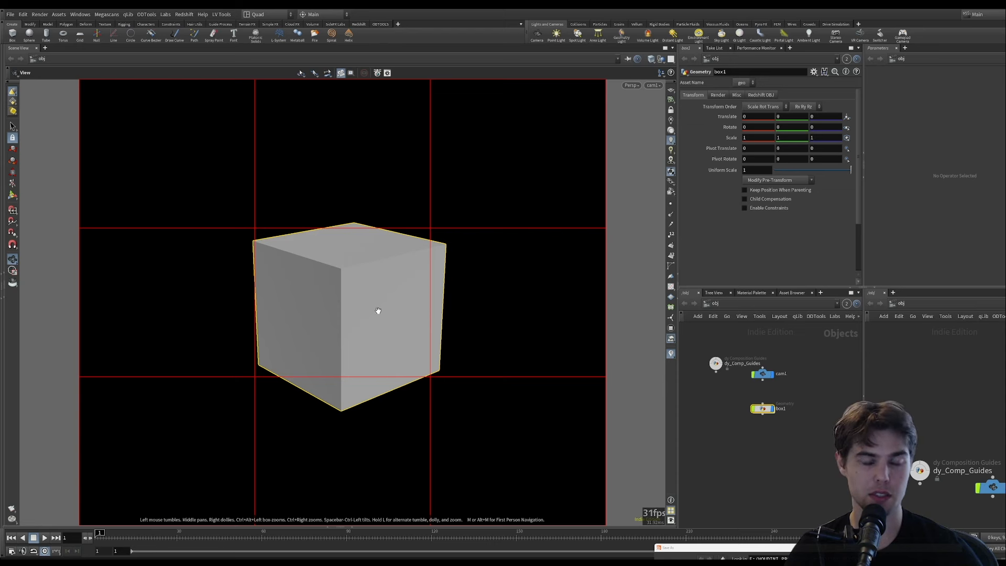
mouse_move(511, 294)
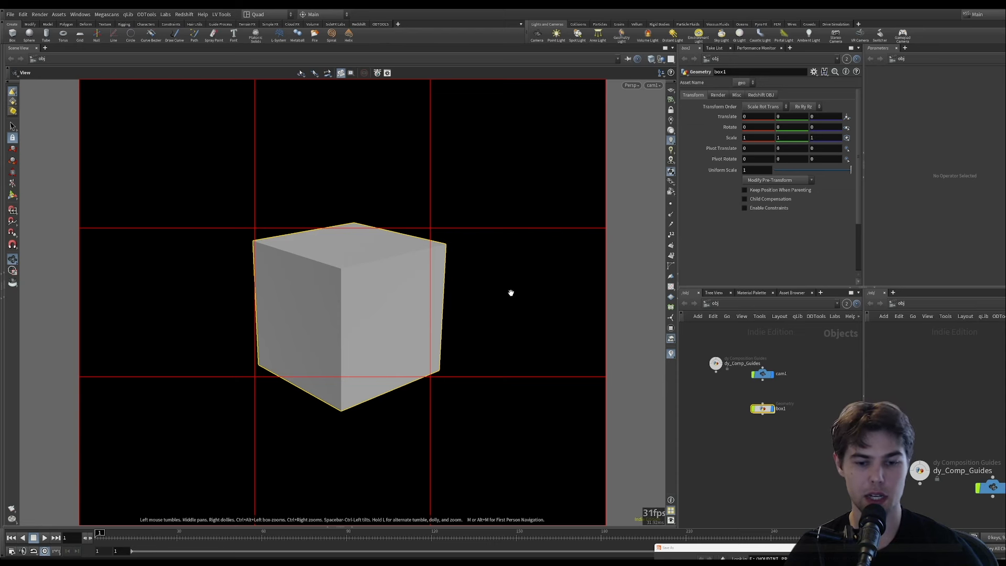